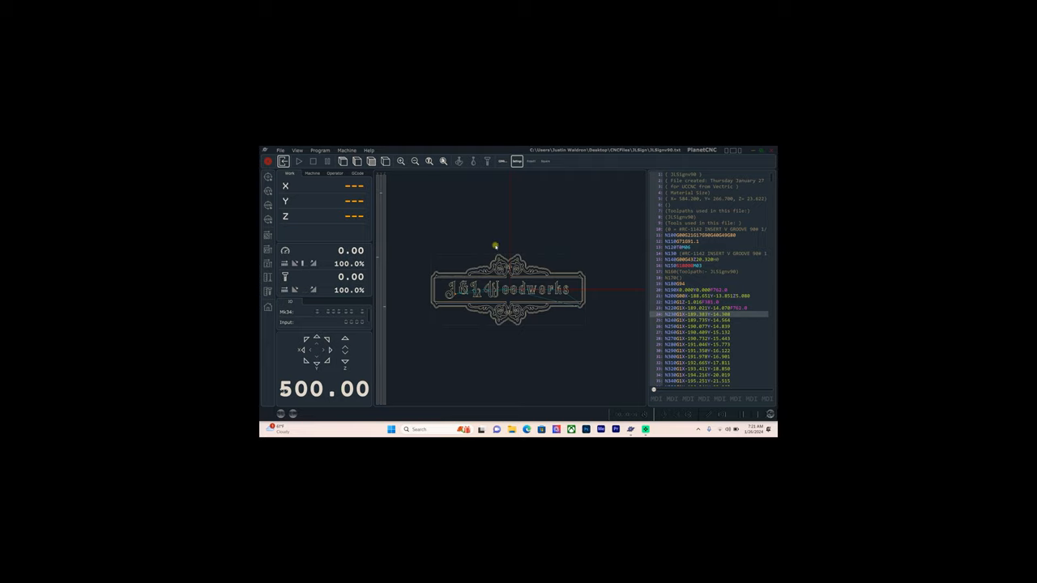
pyautogui.moveTo(499, 204)
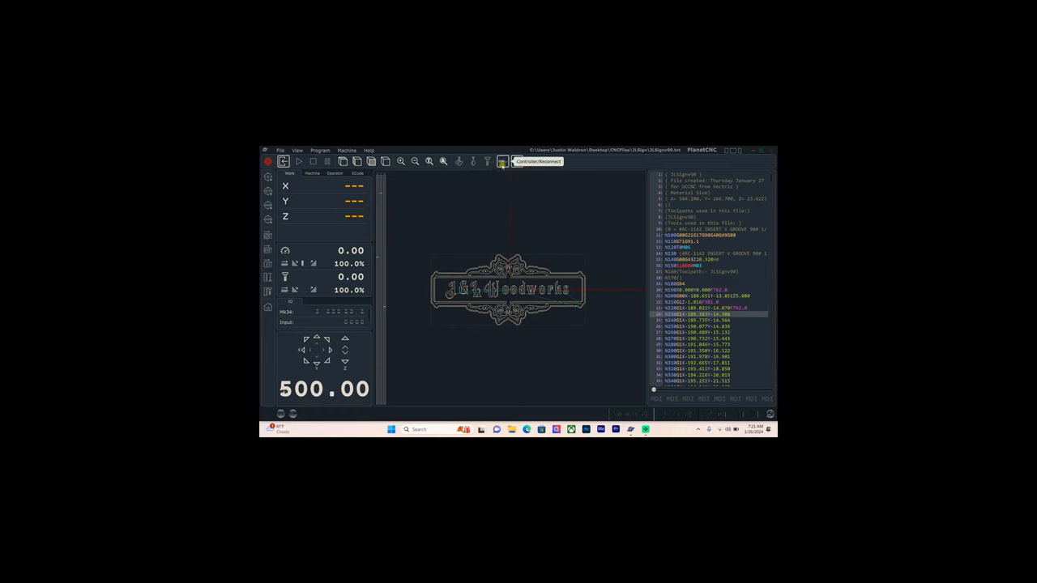
# Step: Connect Planet CNC to the controller so live X, Y, Z readouts appear
pyautogui.click(502, 162)
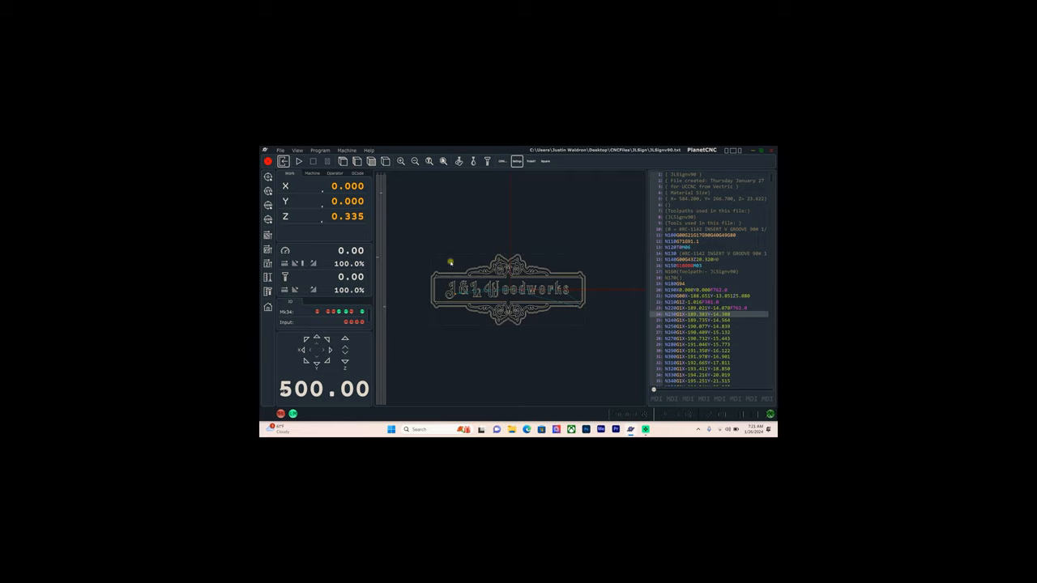
pyautogui.moveTo(501, 239)
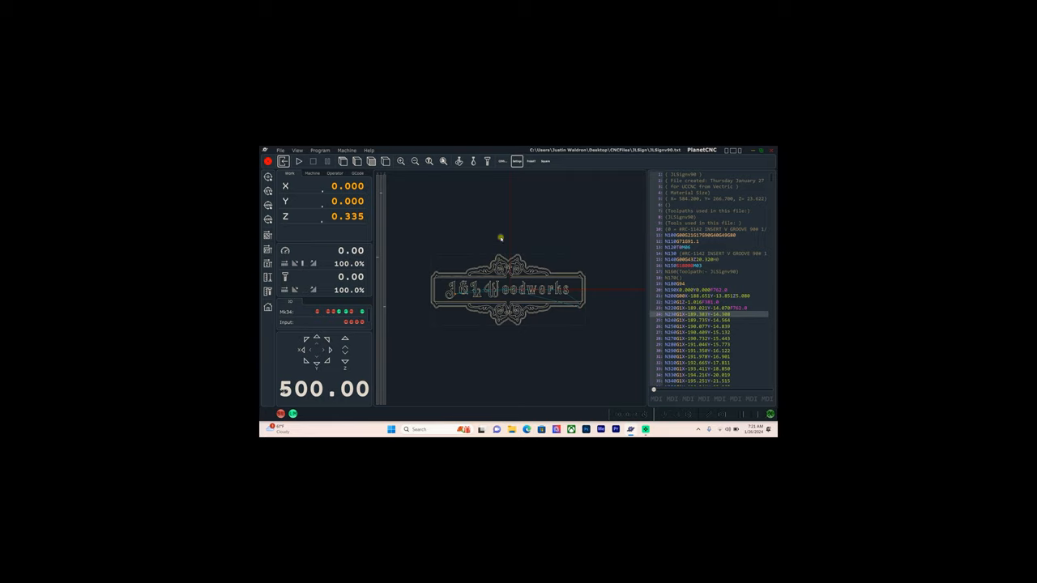
pyautogui.moveTo(541, 230)
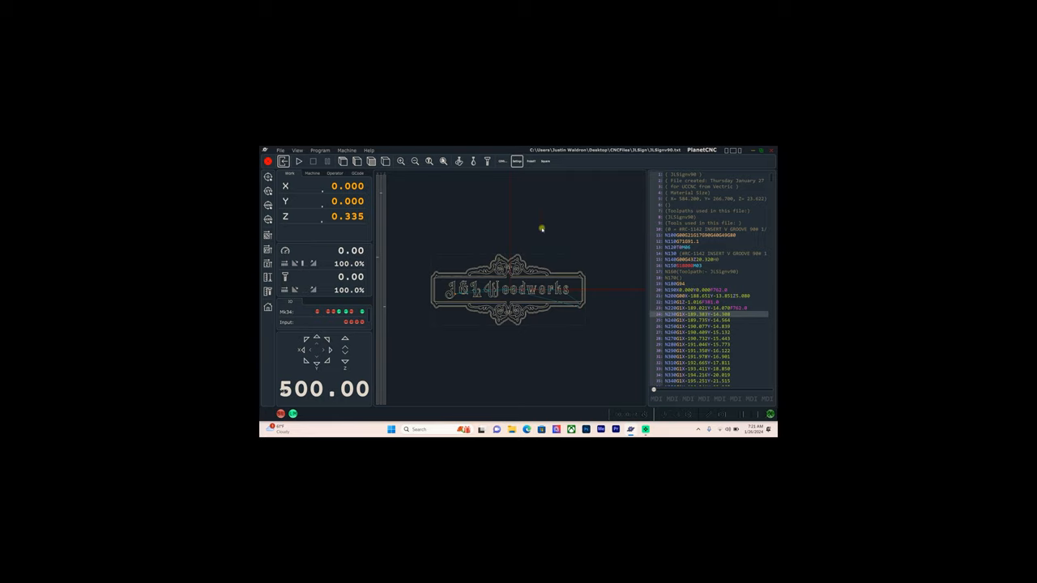
pyautogui.moveTo(593, 276)
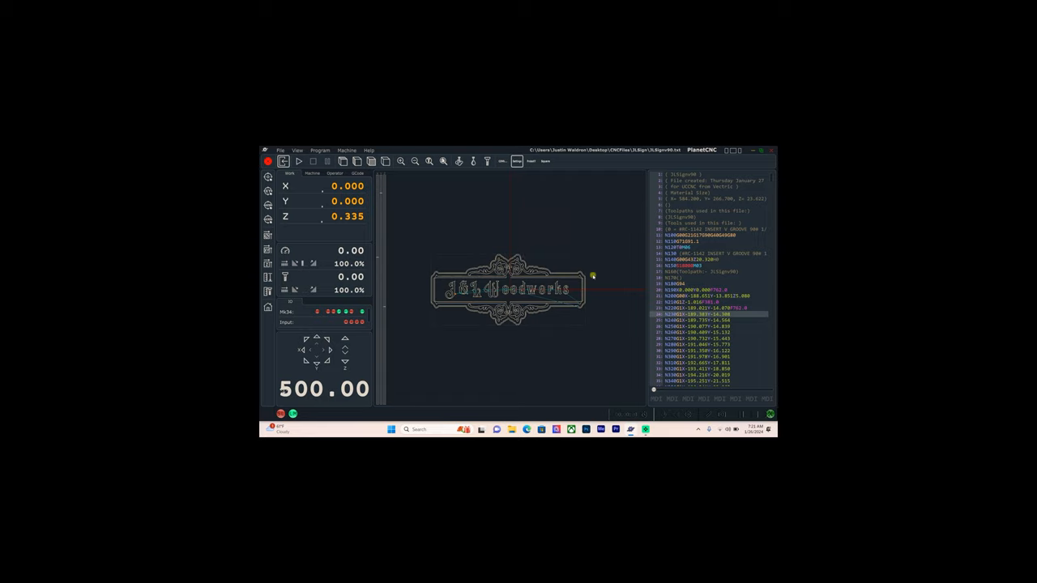
pyautogui.moveTo(559, 229)
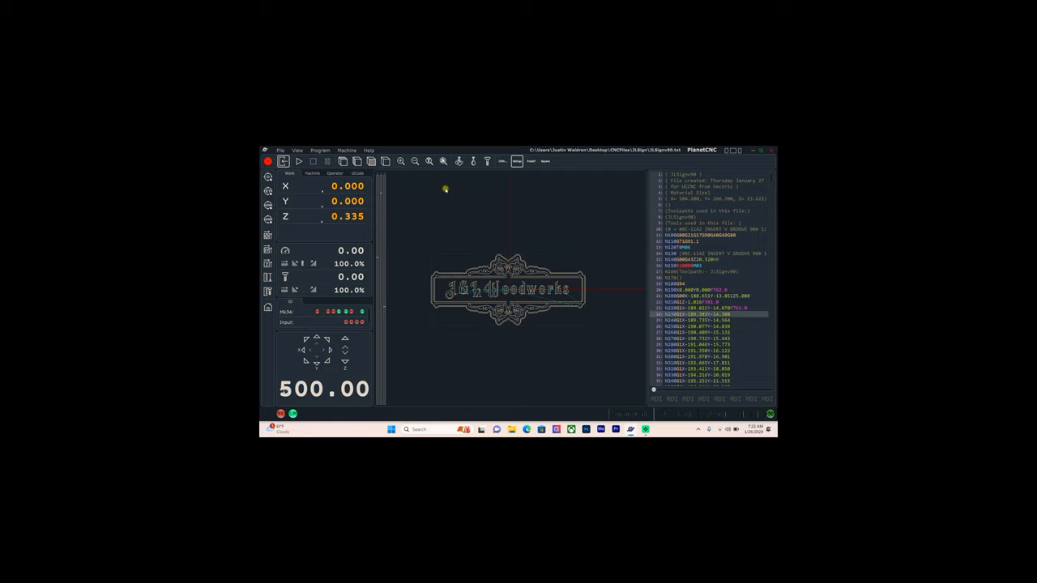
pyautogui.moveTo(422, 190)
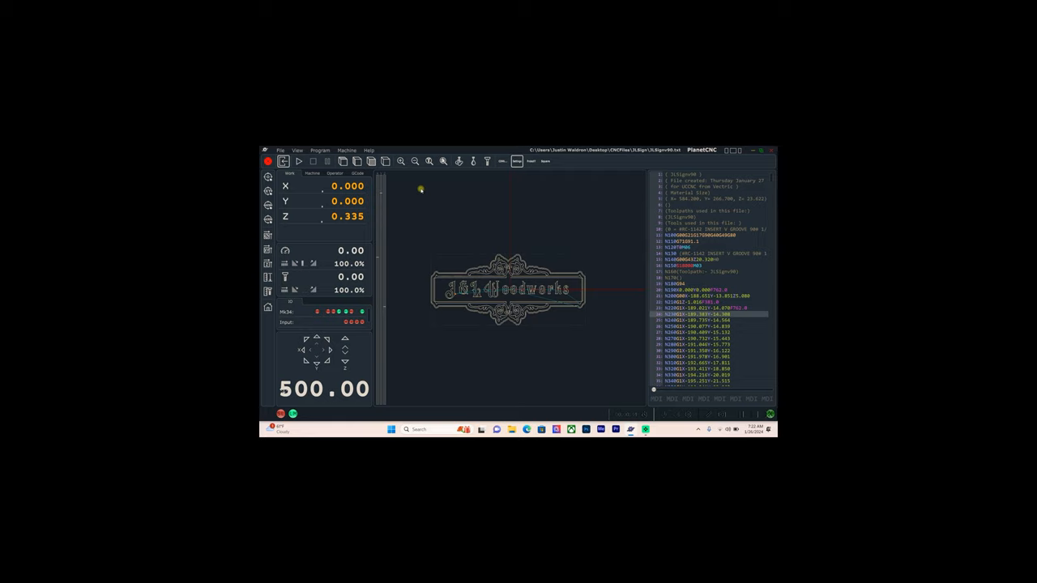
pyautogui.moveTo(394, 248)
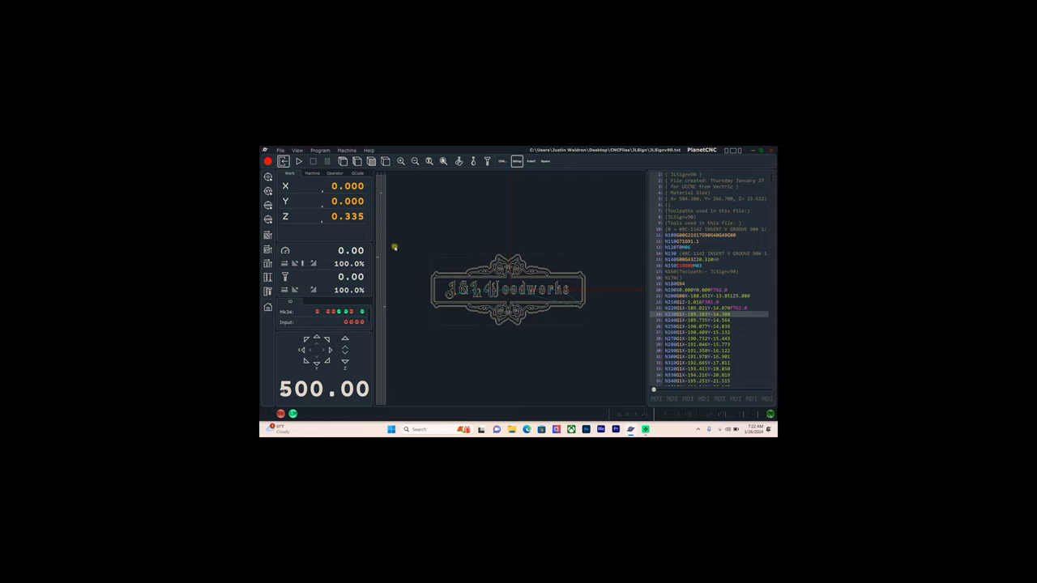
pyautogui.moveTo(447, 233)
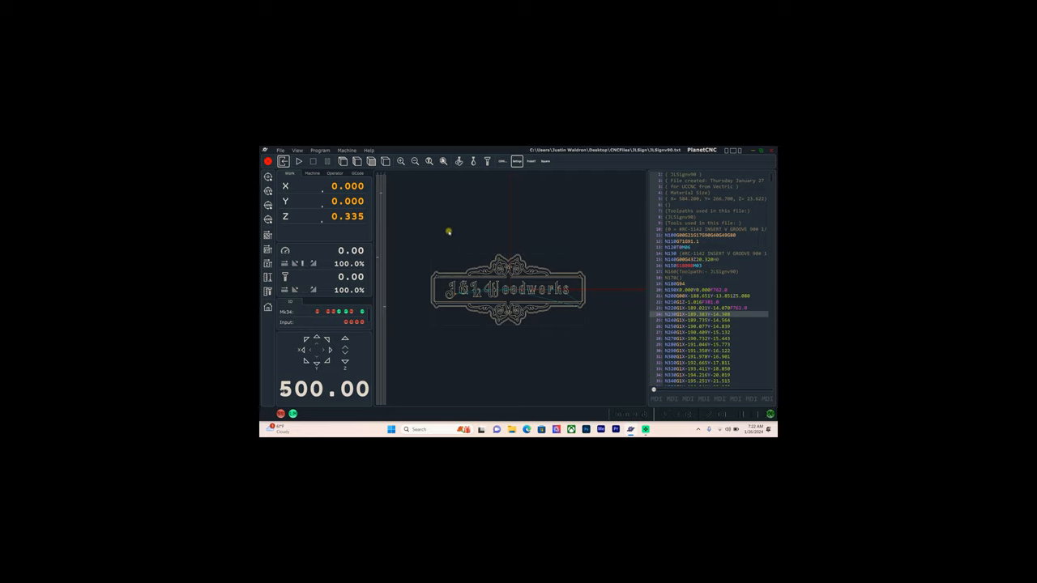
pyautogui.moveTo(486, 217)
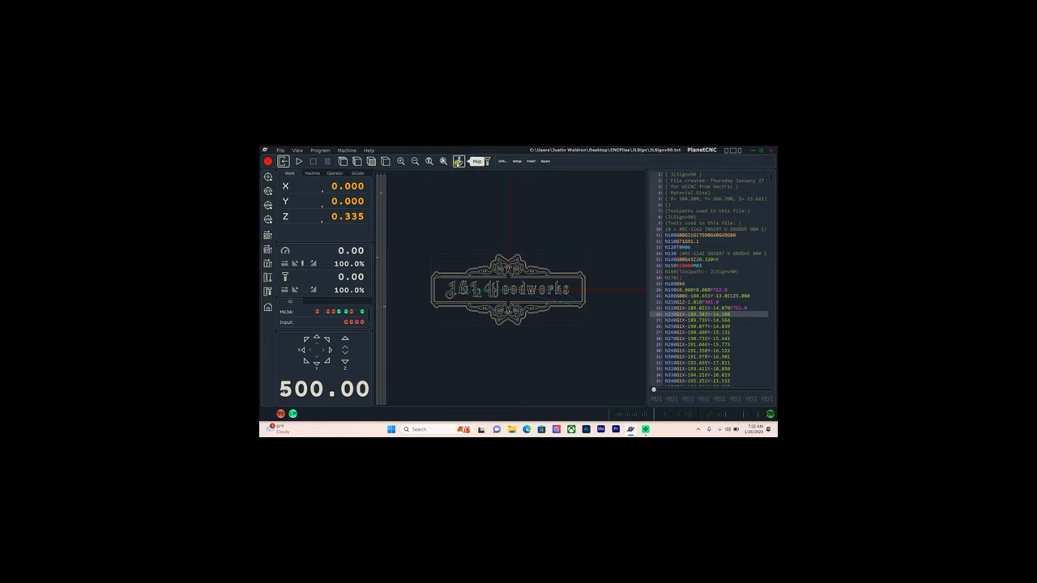
# Step: Zoom in on the woodworks logo toolpath in the preview
pyautogui.click(415, 160)
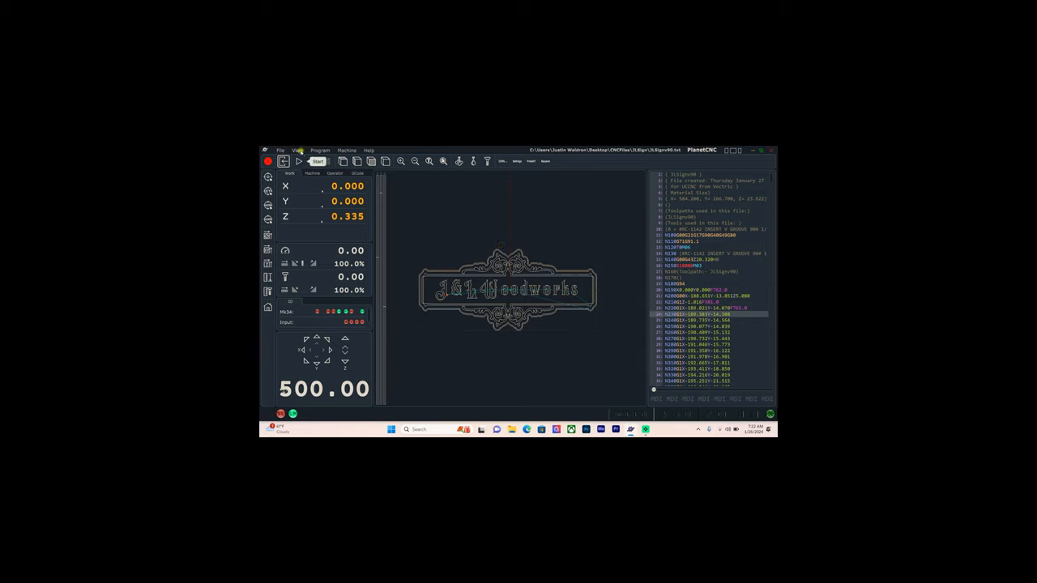
# Step: Set a preset viewing direction for the toolpath from the View options
pyautogui.click(296, 149)
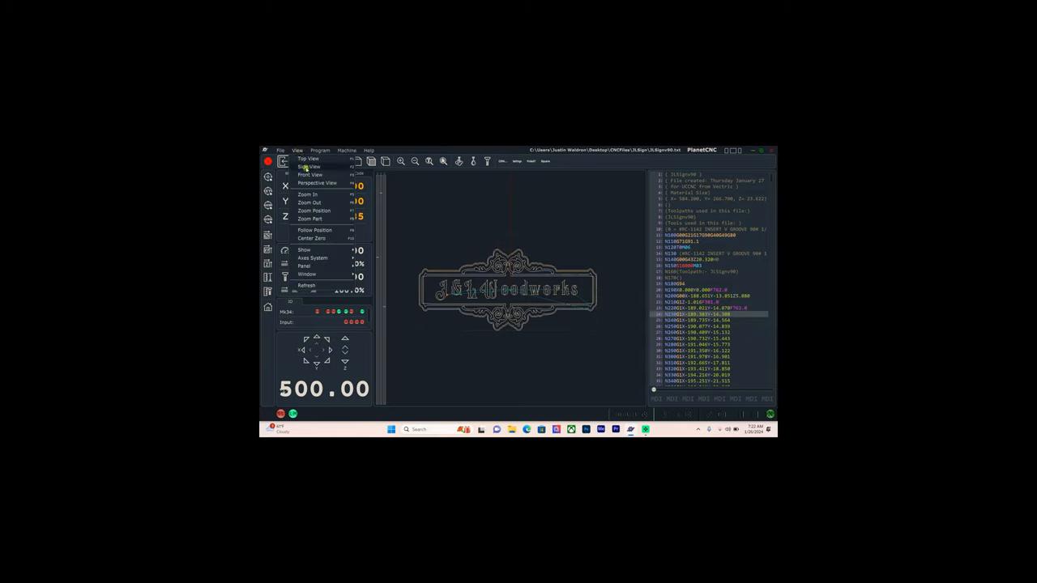
pyautogui.click(298, 149)
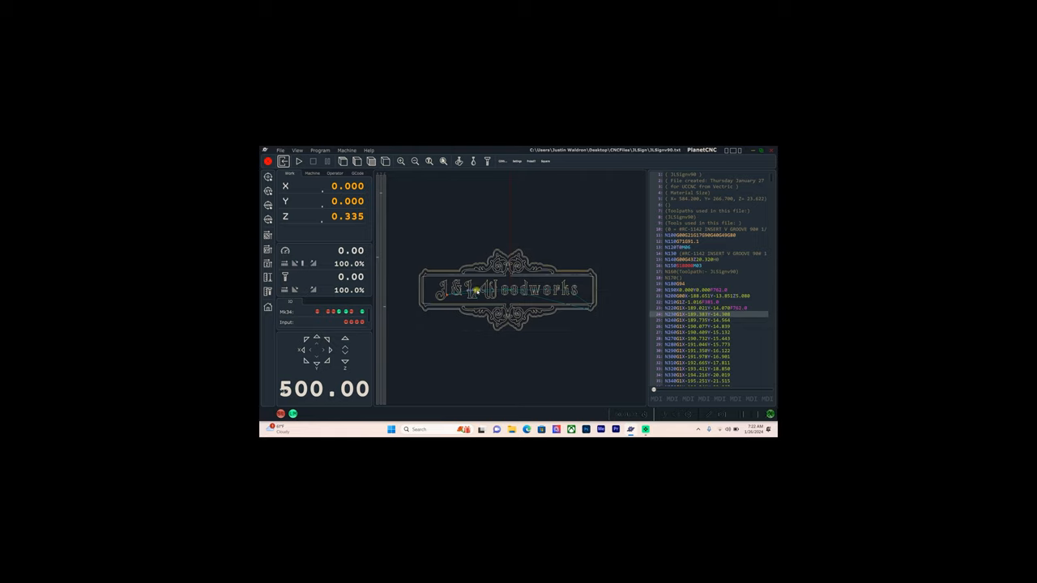
pyautogui.moveTo(327, 196)
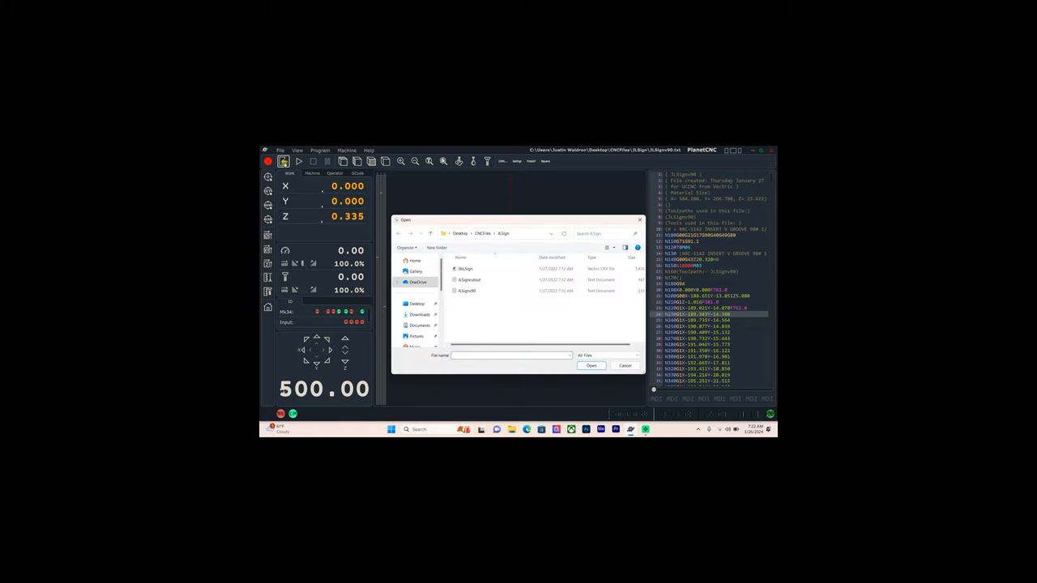
# Step: Select a file in the Open dialog, then cancel without loading it
pyautogui.click(467, 291)
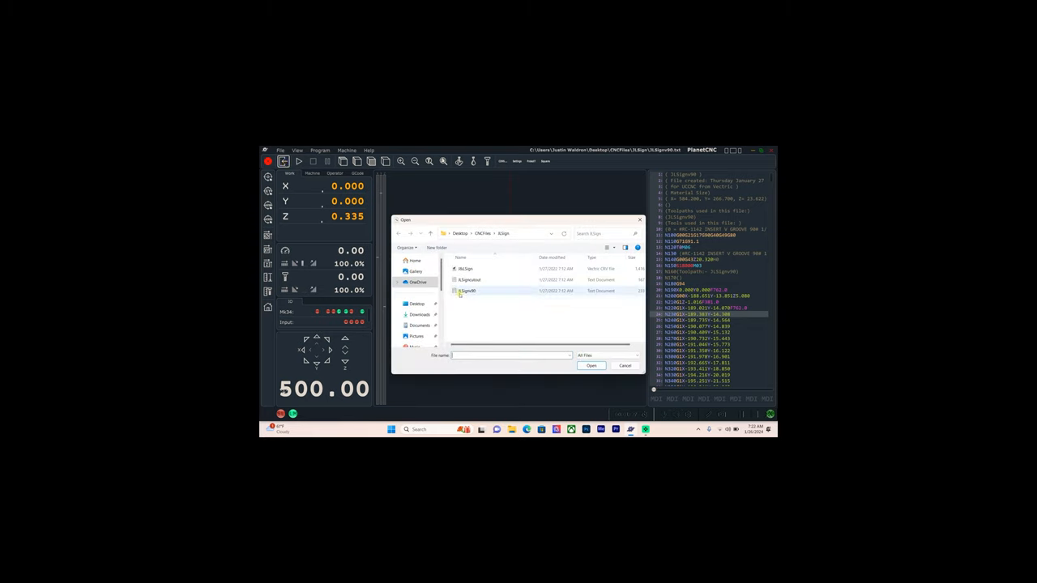
pyautogui.moveTo(467, 291)
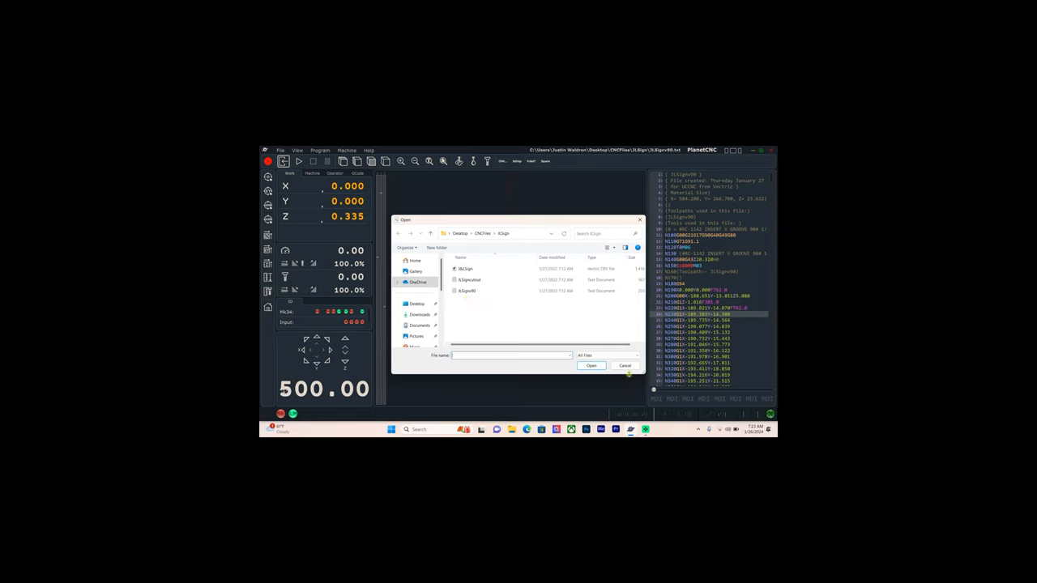
pyautogui.click(591, 366)
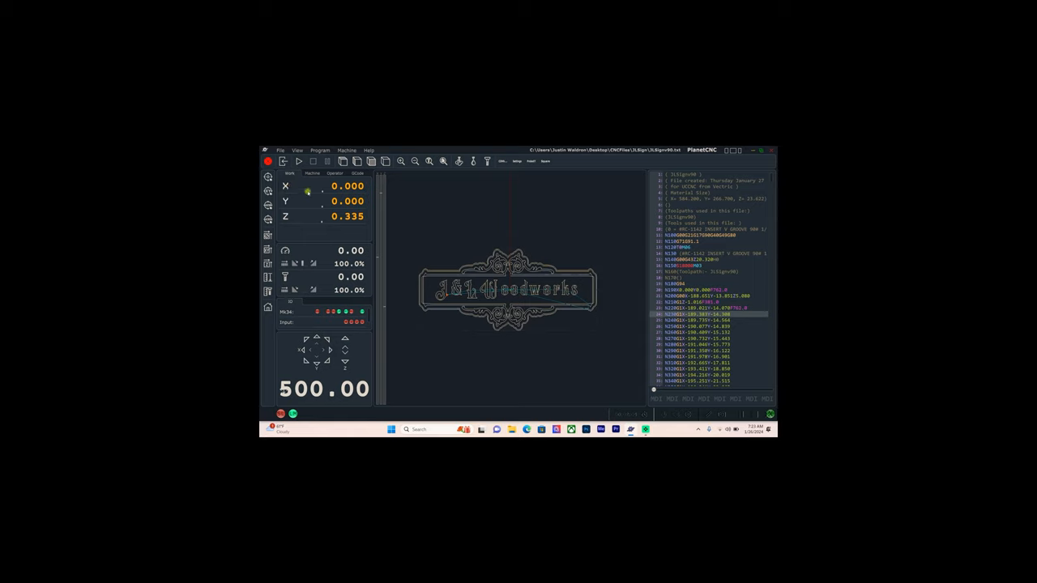
pyautogui.click(311, 173)
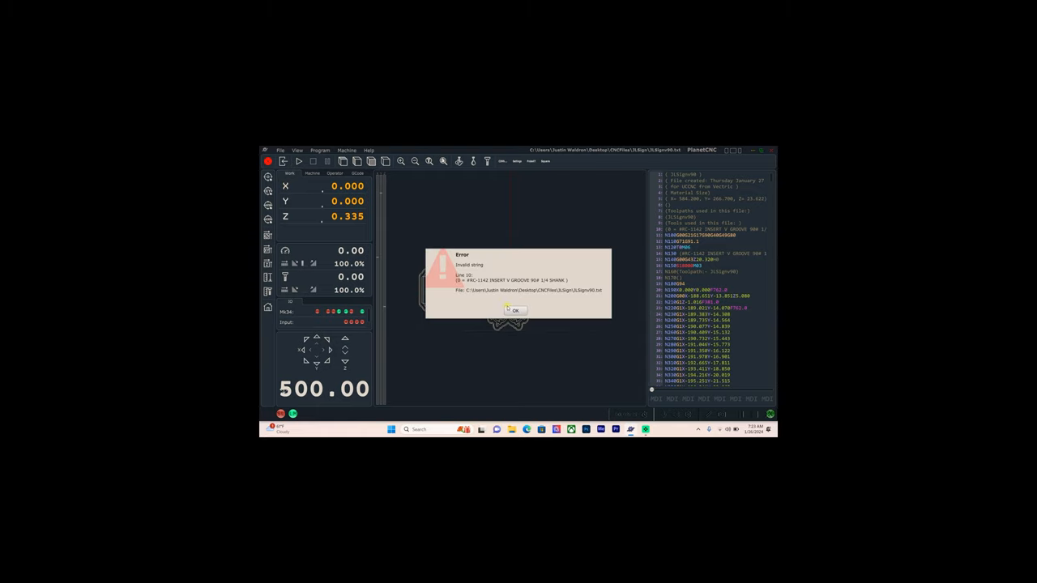
pyautogui.click(515, 311)
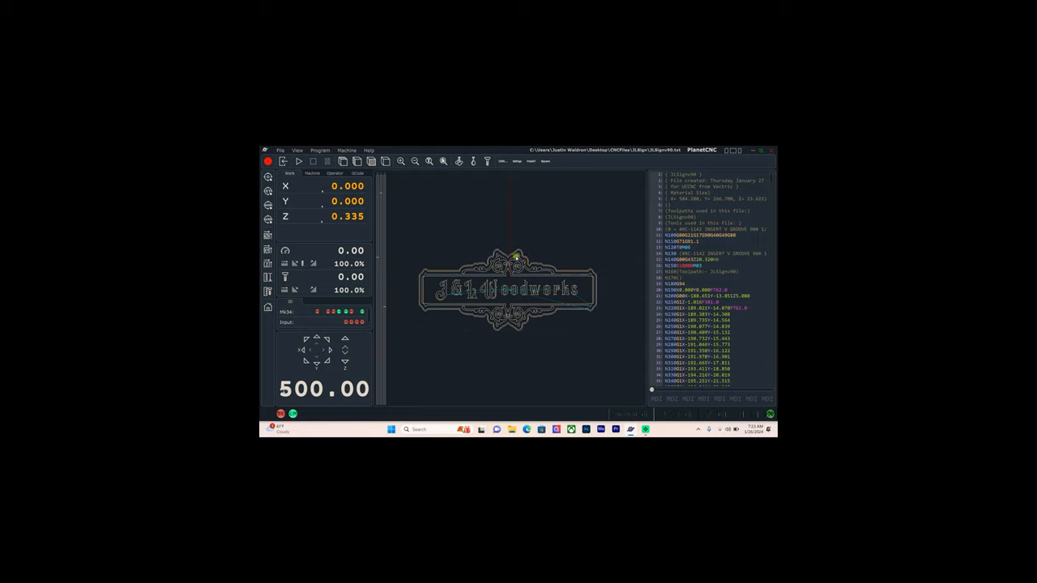
pyautogui.moveTo(485, 238)
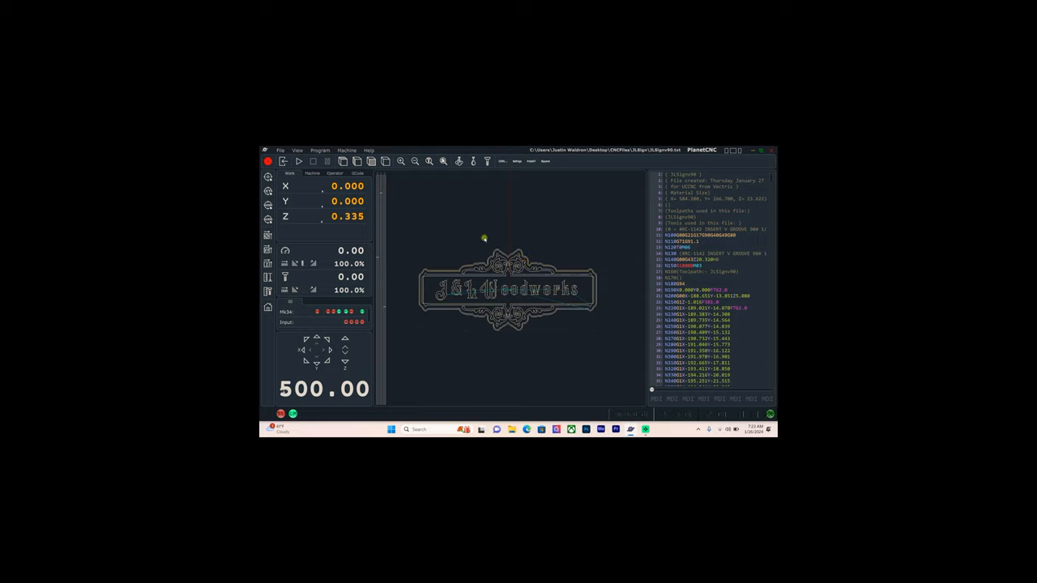
pyautogui.moveTo(321, 224)
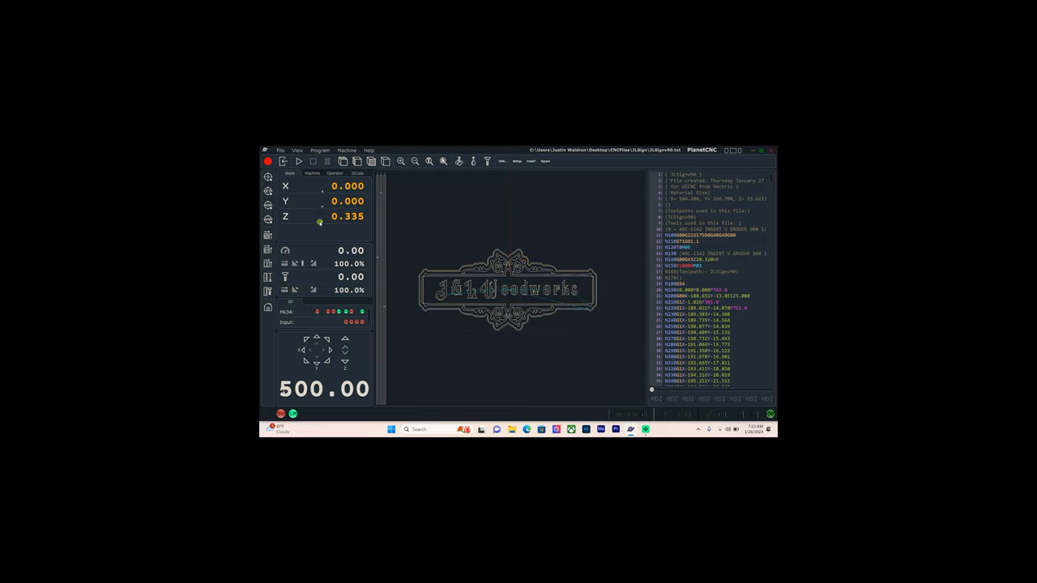
pyautogui.click(286, 217)
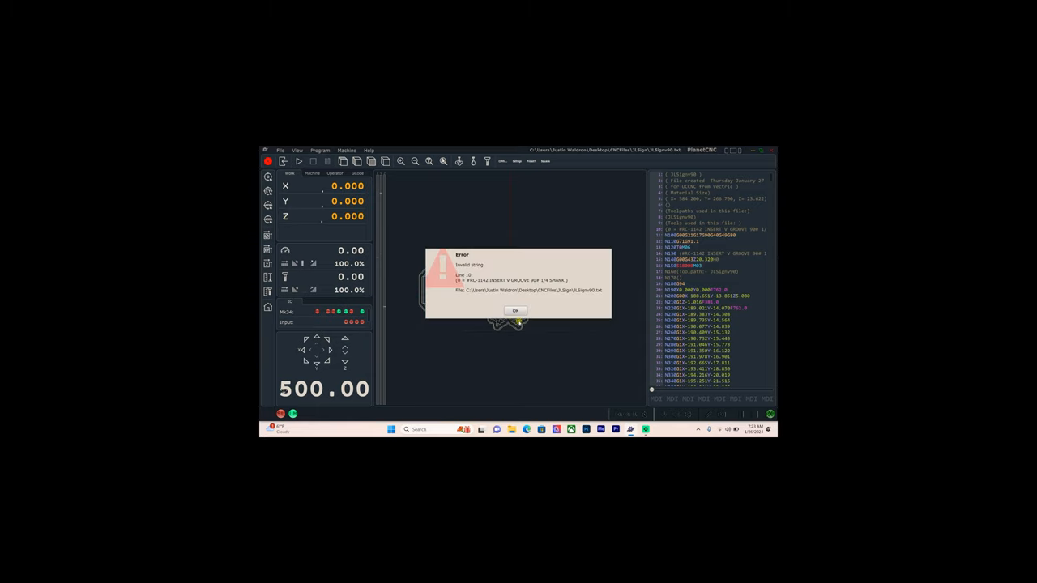
pyautogui.click(515, 311)
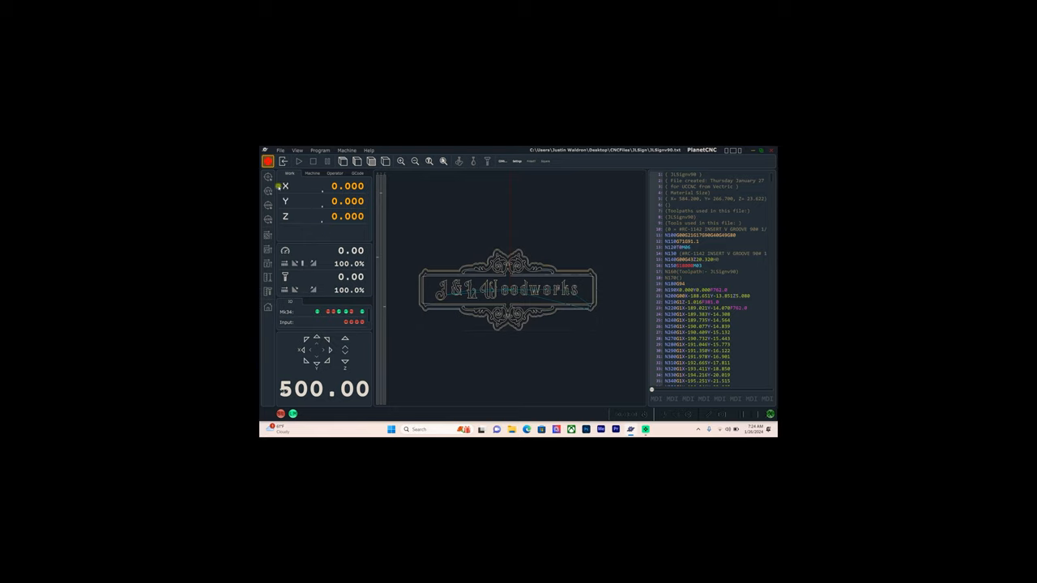
pyautogui.moveTo(401, 162)
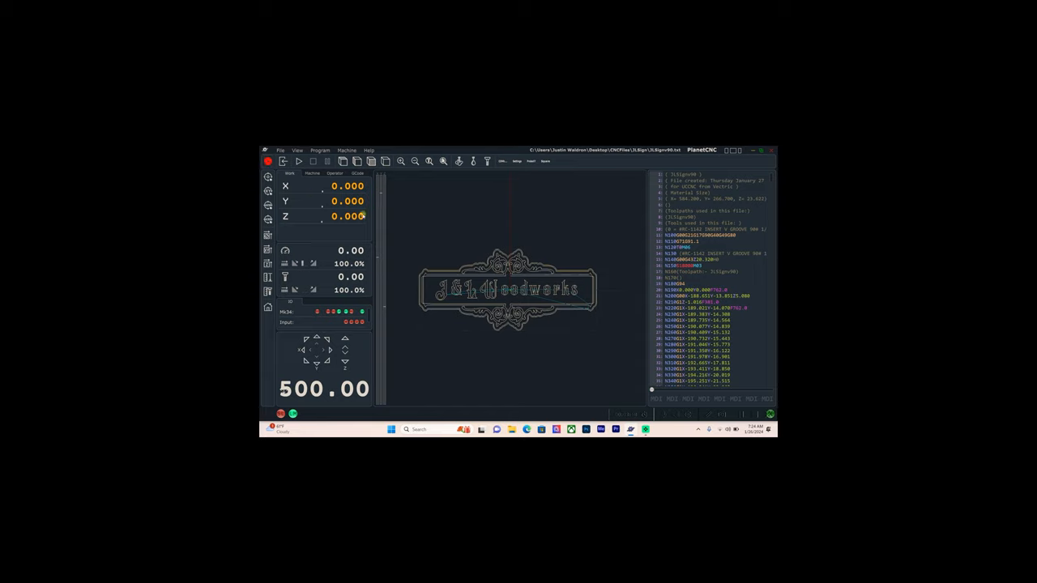
pyautogui.moveTo(408, 223)
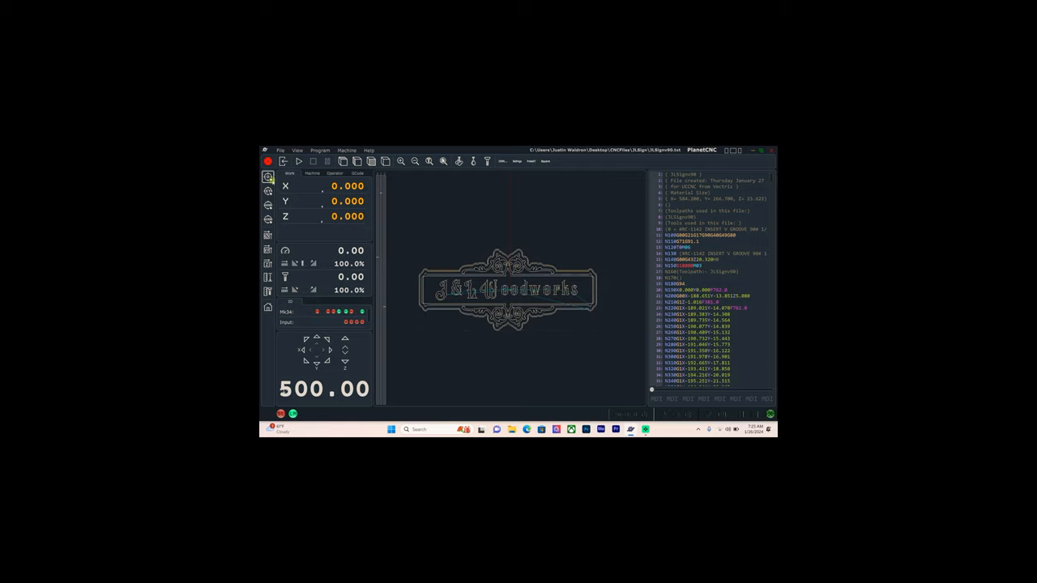
pyautogui.moveTo(269, 278)
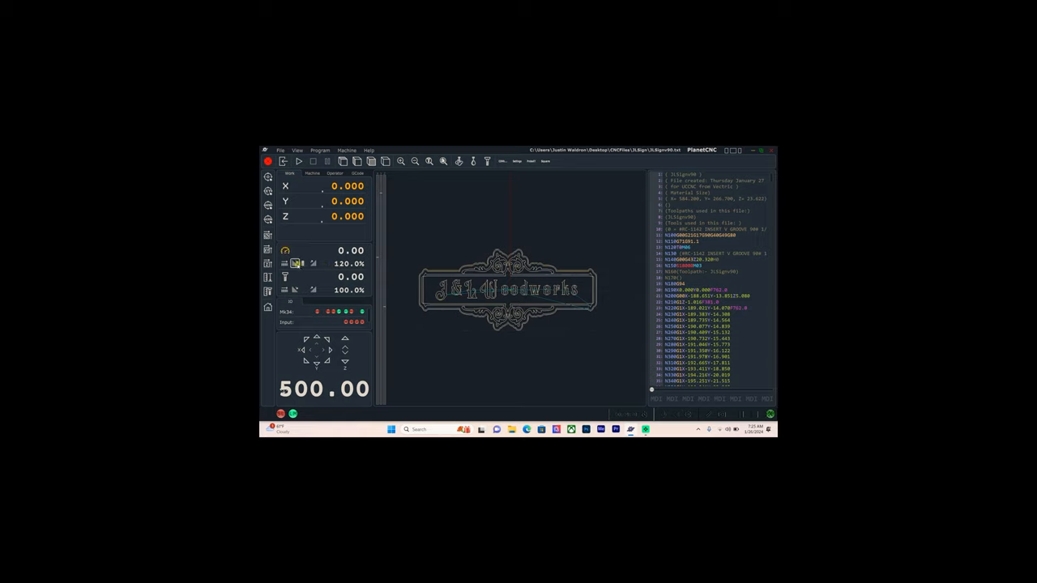
# Step: Start the spindle and let its speed ramp up to about 23040
pyautogui.click(311, 262)
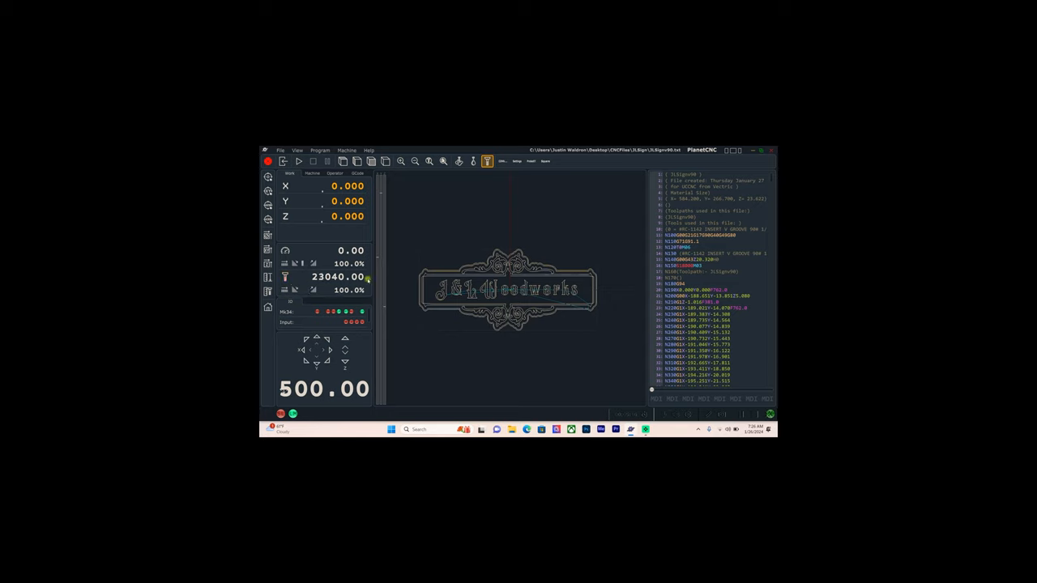
pyautogui.moveTo(269, 262)
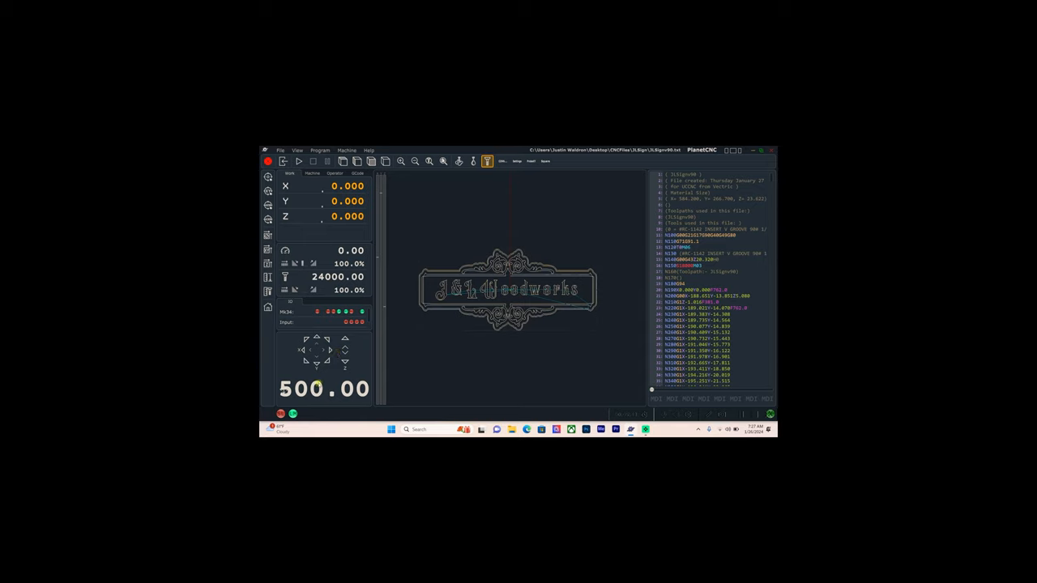
# Step: Set the jog speed to 50 via the Jog Speed keypad
pyautogui.click(324, 389)
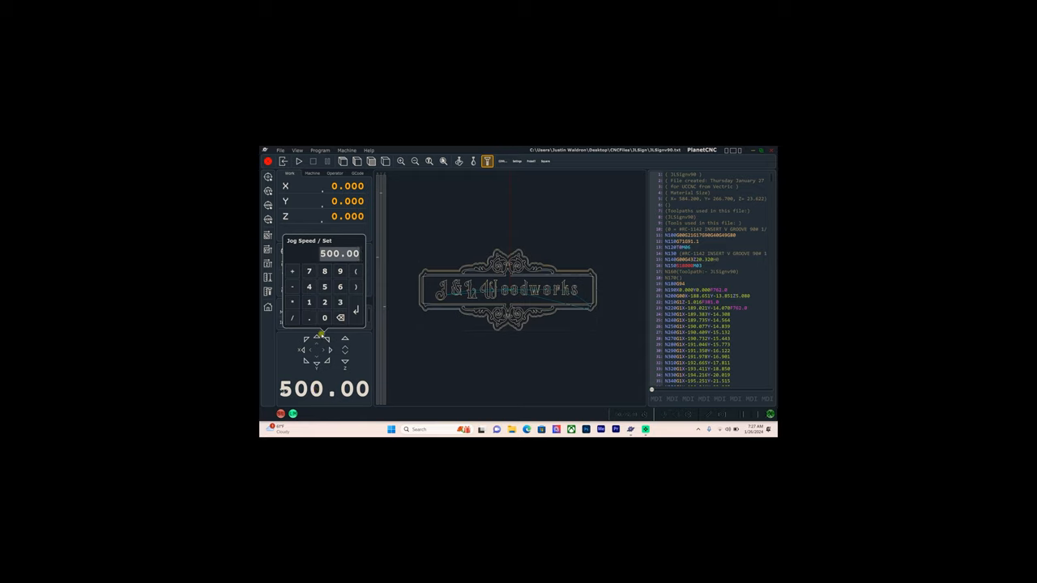
pyautogui.write('50')
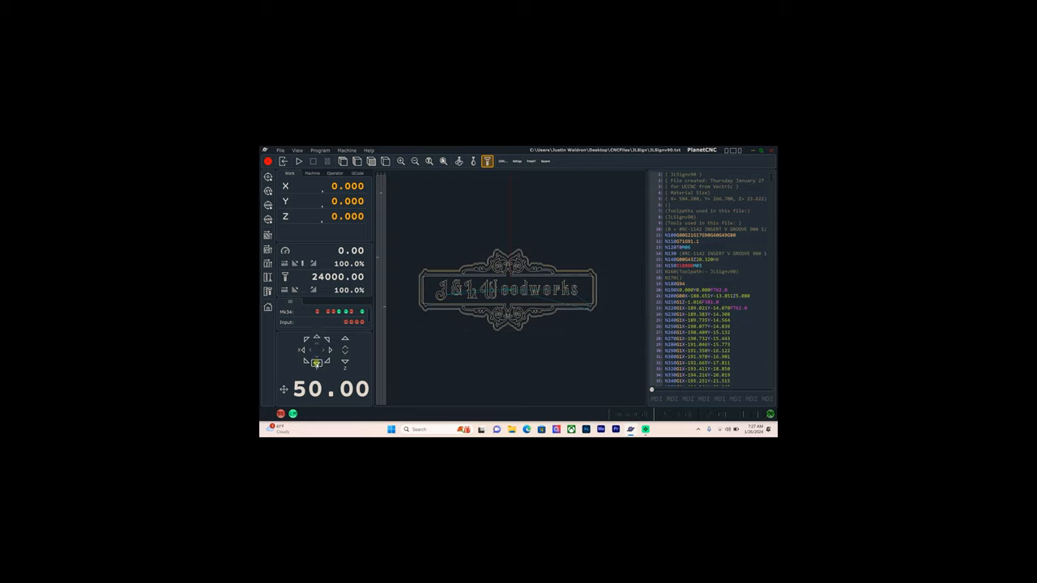
# Step: Jog the Z axis up and down until it reads 0.110
pyautogui.click(316, 359)
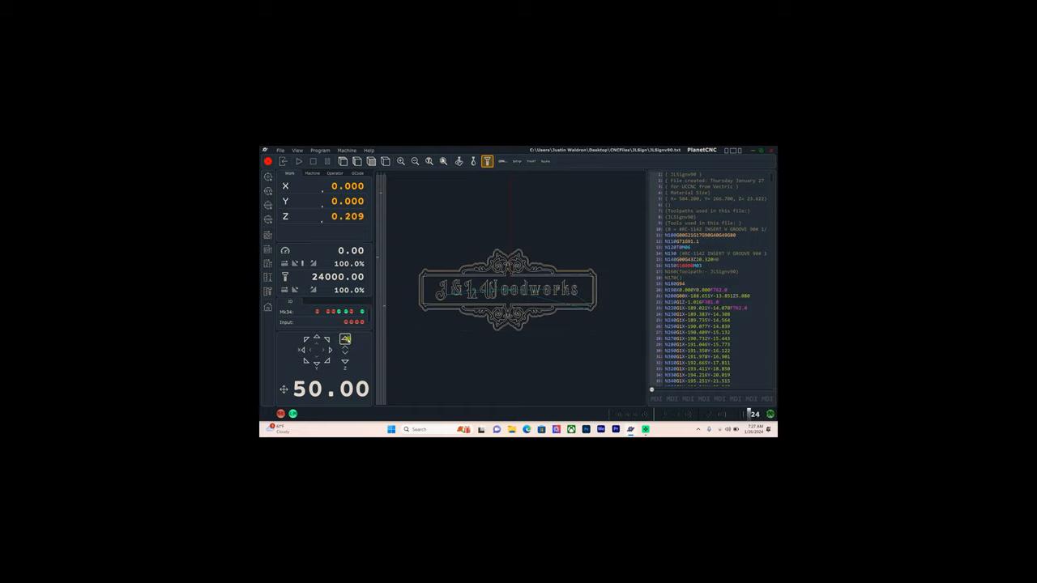
pyautogui.click(343, 361)
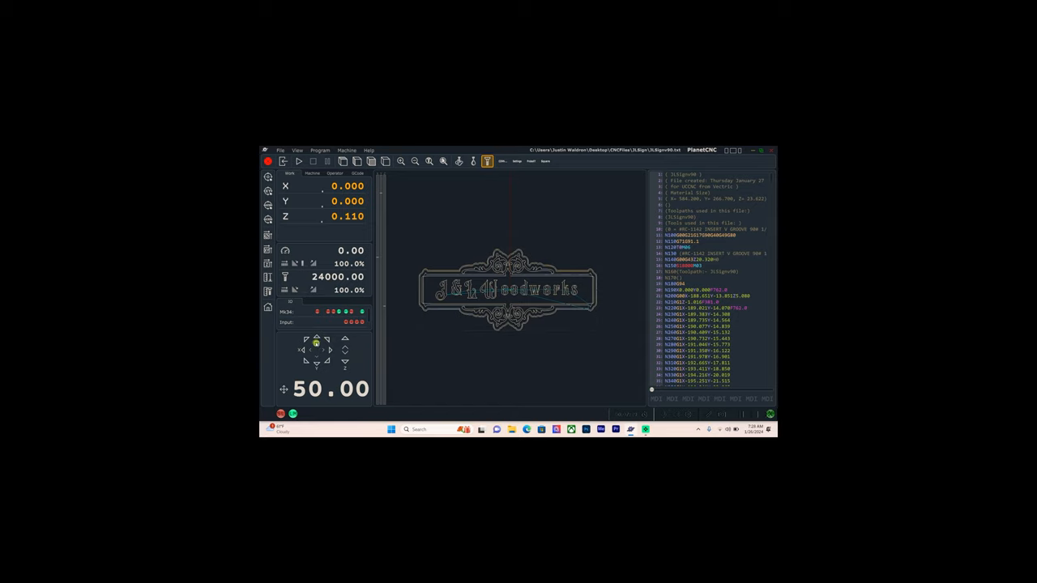
pyautogui.click(315, 339)
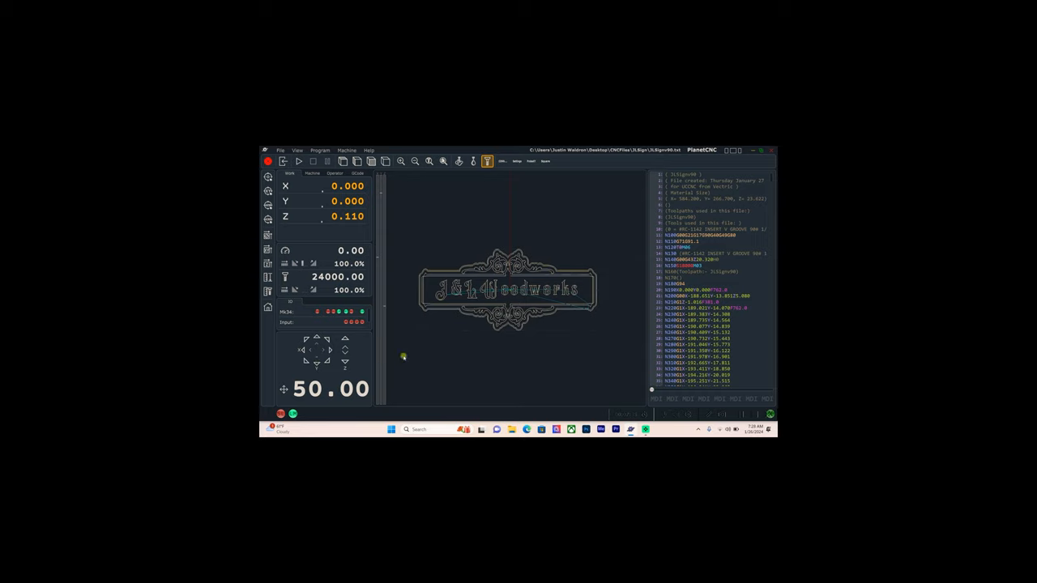
pyautogui.moveTo(408, 350)
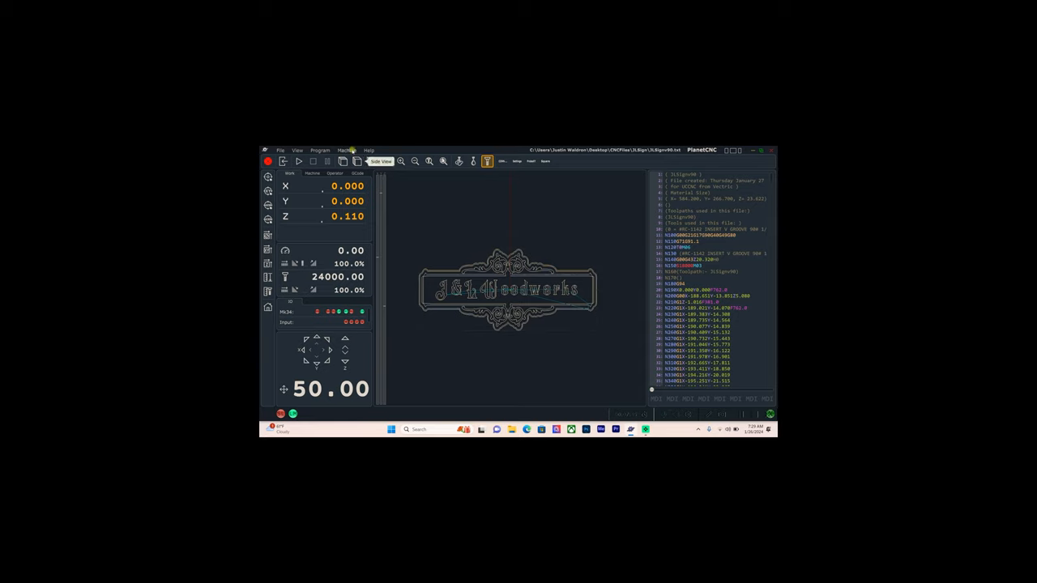
# Step: Enable the wireless handwheel in Machine > Settings
pyautogui.click(346, 149)
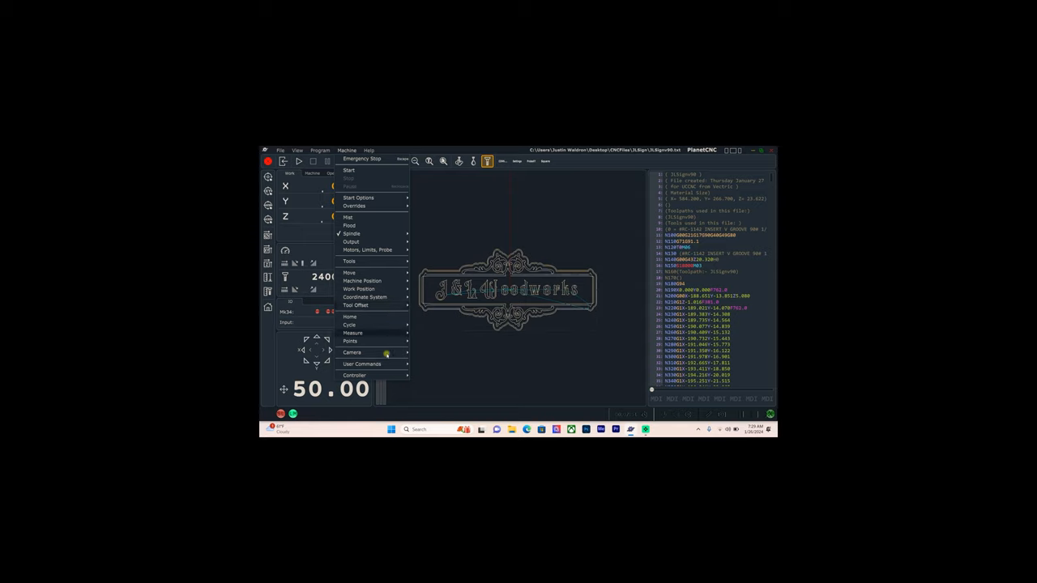
pyautogui.click(354, 376)
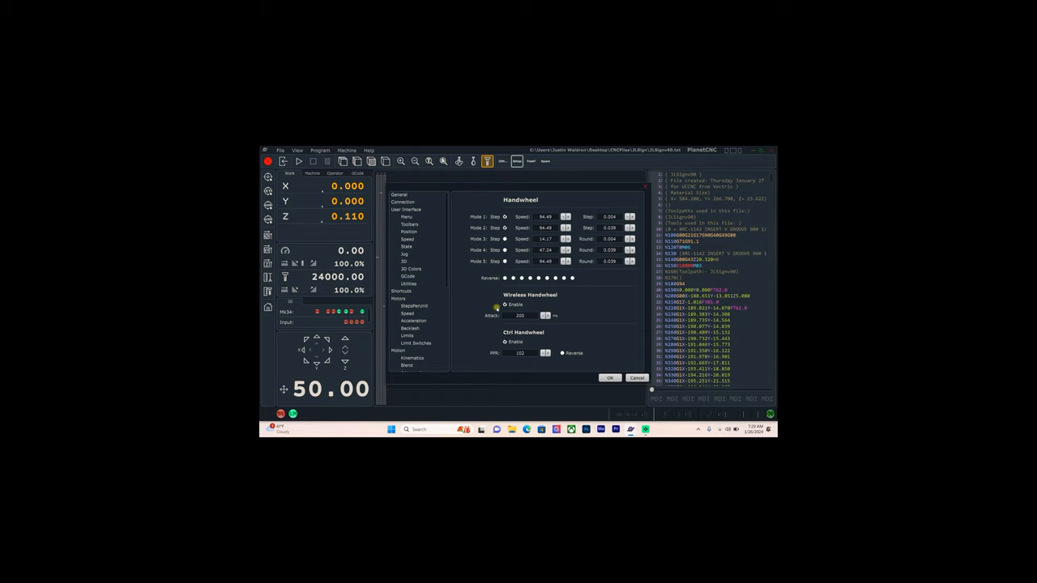
pyautogui.click(506, 305)
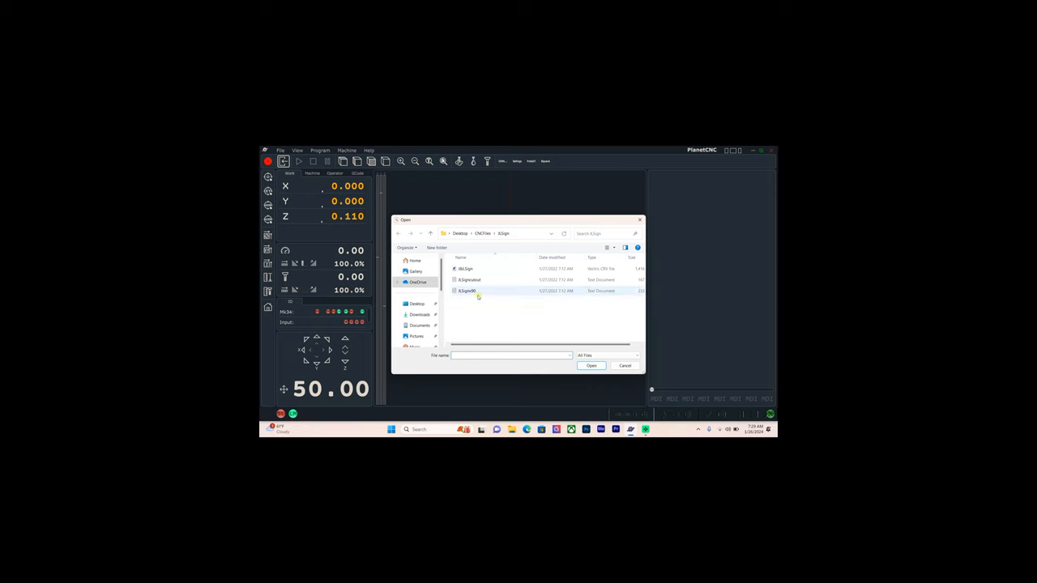
# Step: Choose a toolpath file to open from the CNC Files folder
pyautogui.click(589, 366)
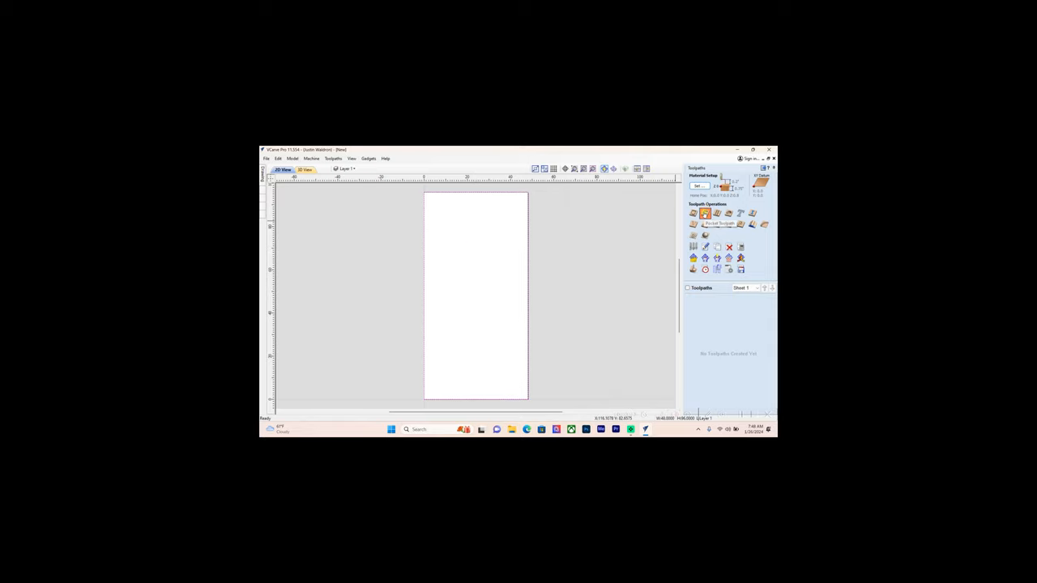
# Step: Bring up the Tool Database from the Pocket Toolpath panel's Select button
pyautogui.click(705, 214)
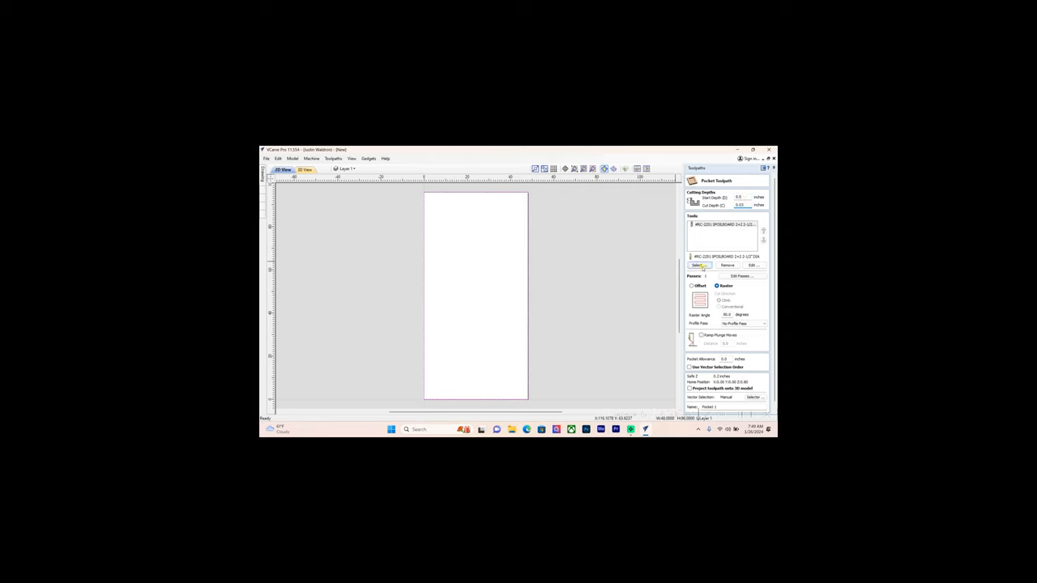
pyautogui.click(752, 265)
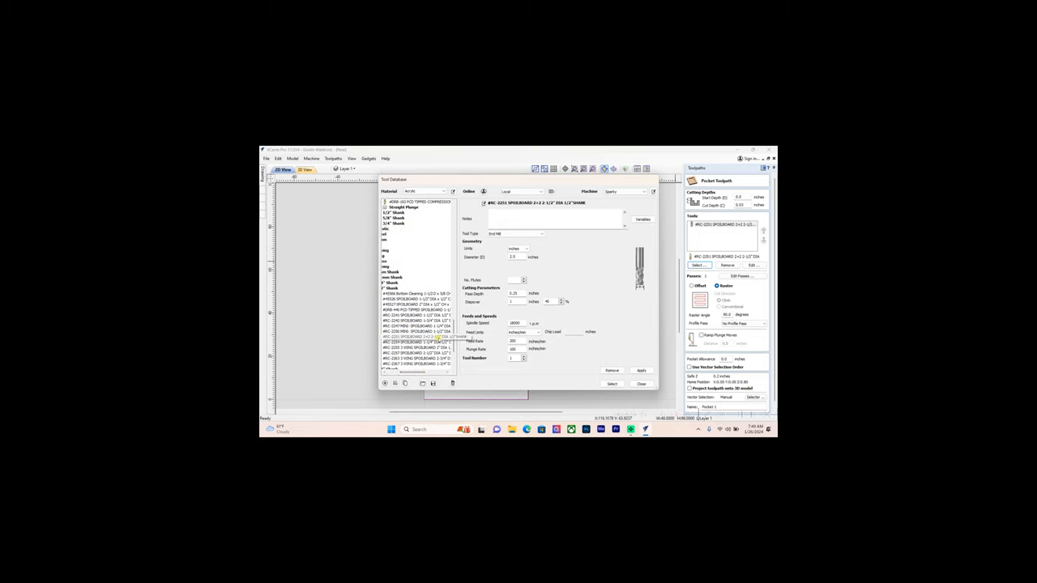
# Step: Edit the surfacing bit's cutting settings in the Tool Database, replacing the spindle speed
pyautogui.click(414, 335)
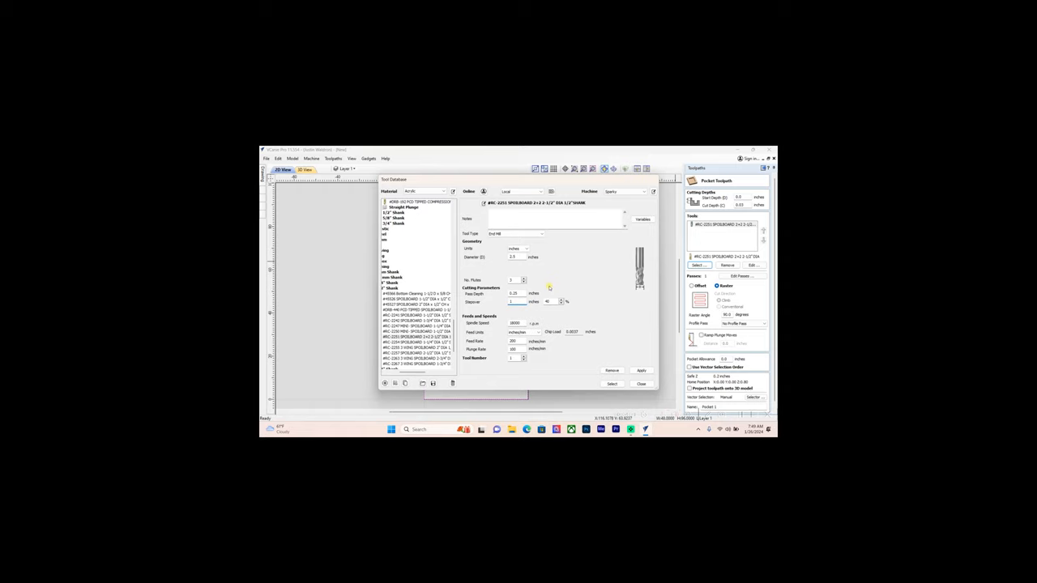
pyautogui.moveTo(613, 303)
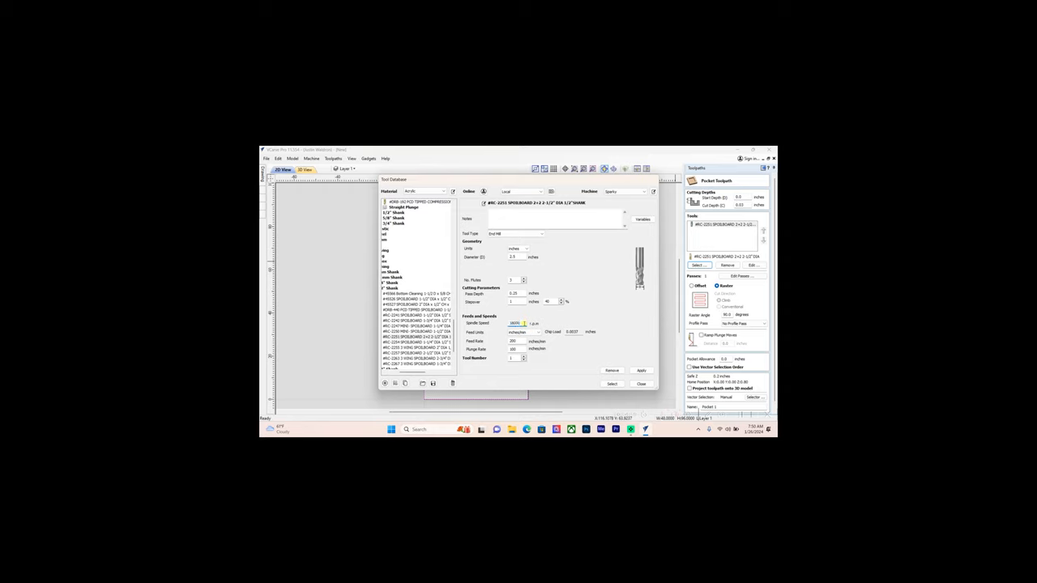
pyautogui.tripleClick(516, 324)
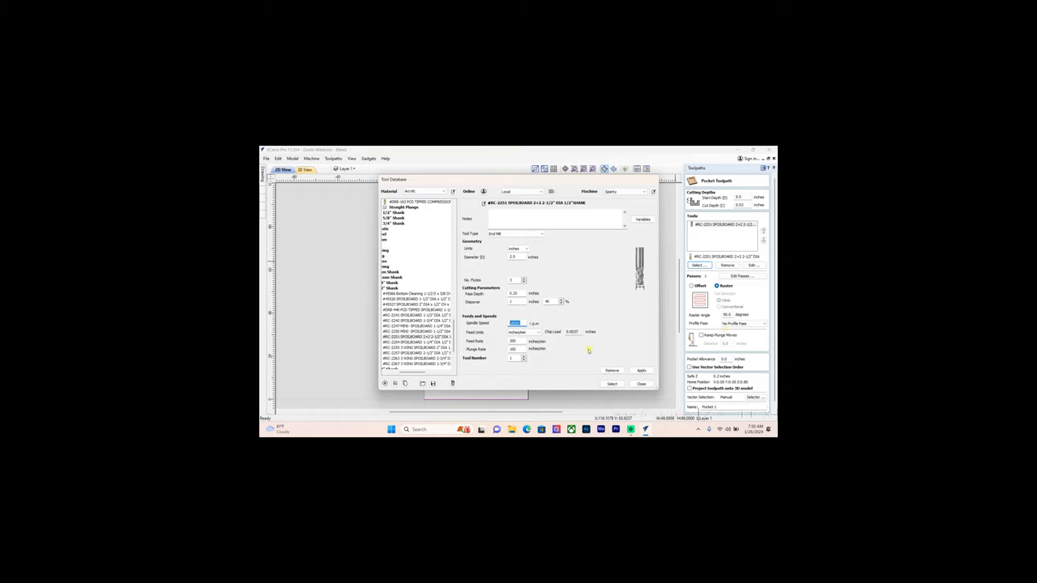
pyautogui.moveTo(548, 353)
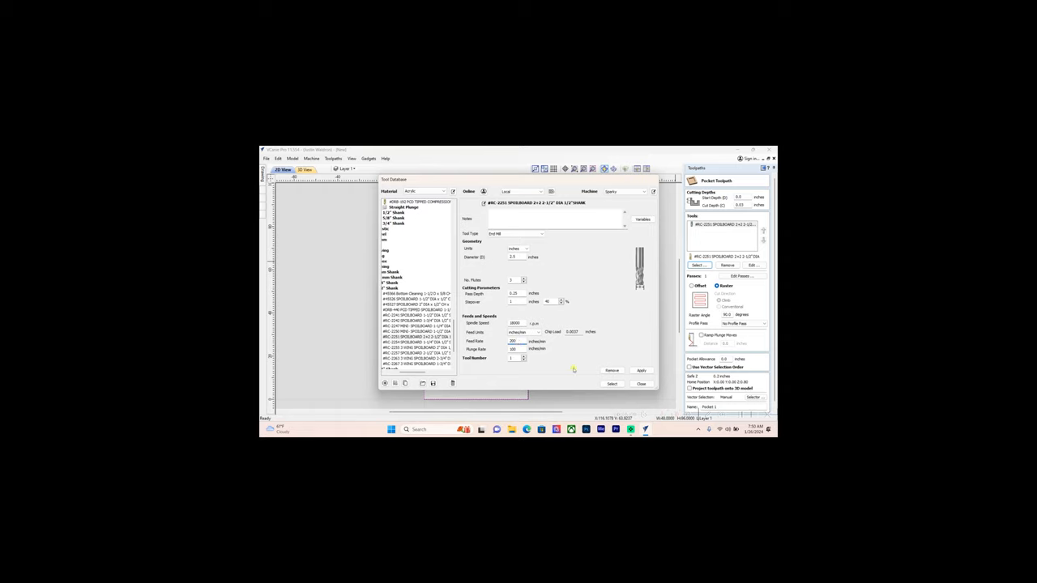
pyautogui.click(641, 369)
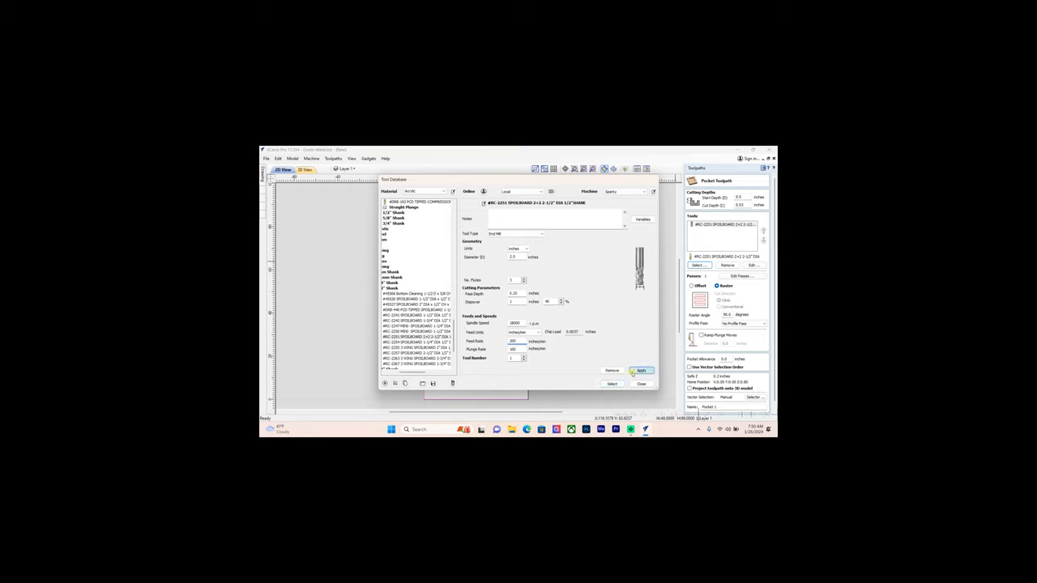
# Step: Choose the spoilboard surfacing bit as the pocket toolpath's tool
pyautogui.click(434, 335)
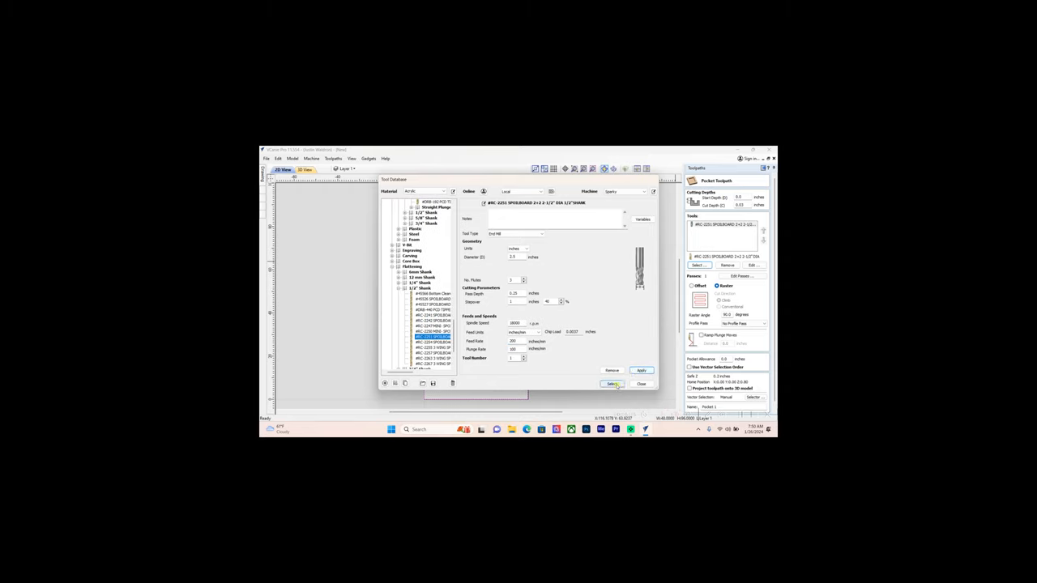
pyautogui.click(612, 382)
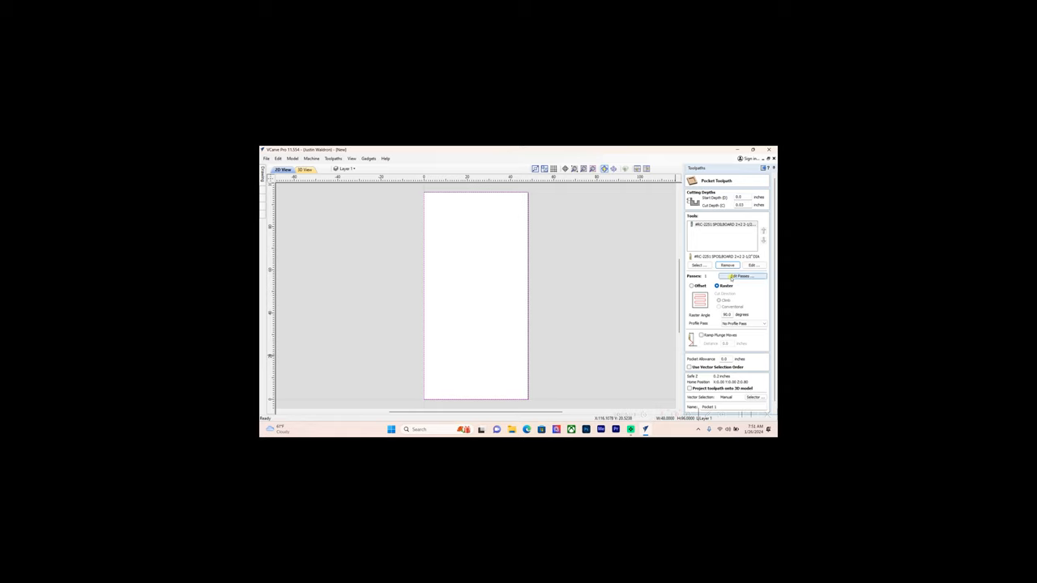
# Step: Review the pocket's pass depths in Edit Passes and accept them
pyautogui.click(739, 275)
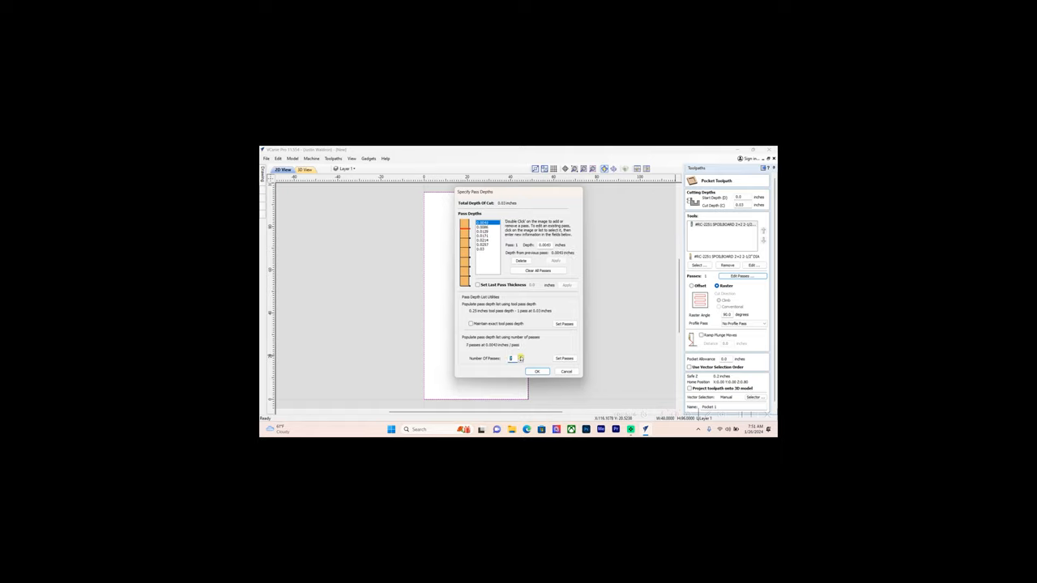
pyautogui.click(538, 371)
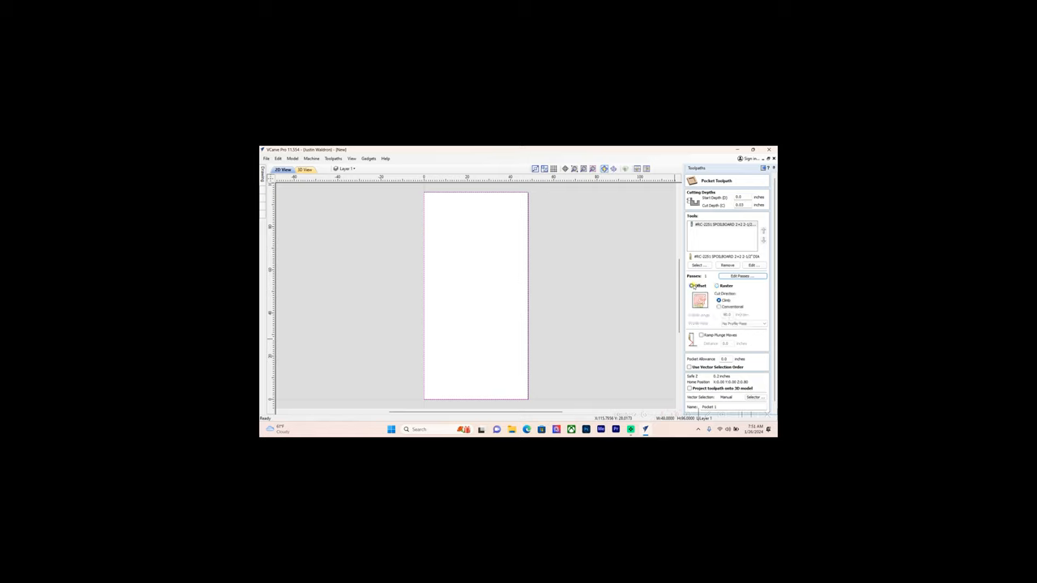
# Step: Switch the pocket clearance strategy from offset to raster lines
pyautogui.click(690, 285)
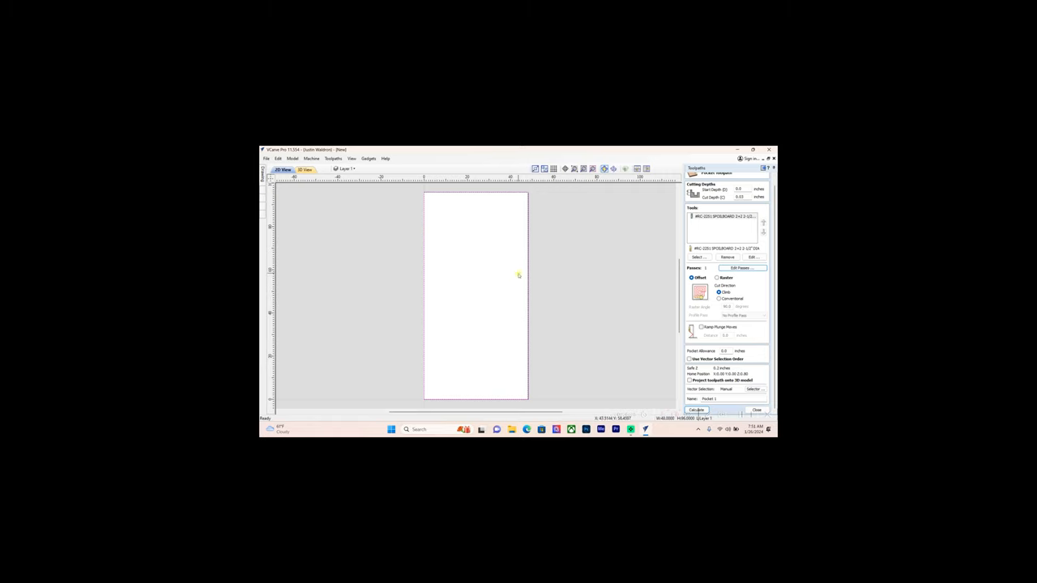
pyautogui.click(716, 278)
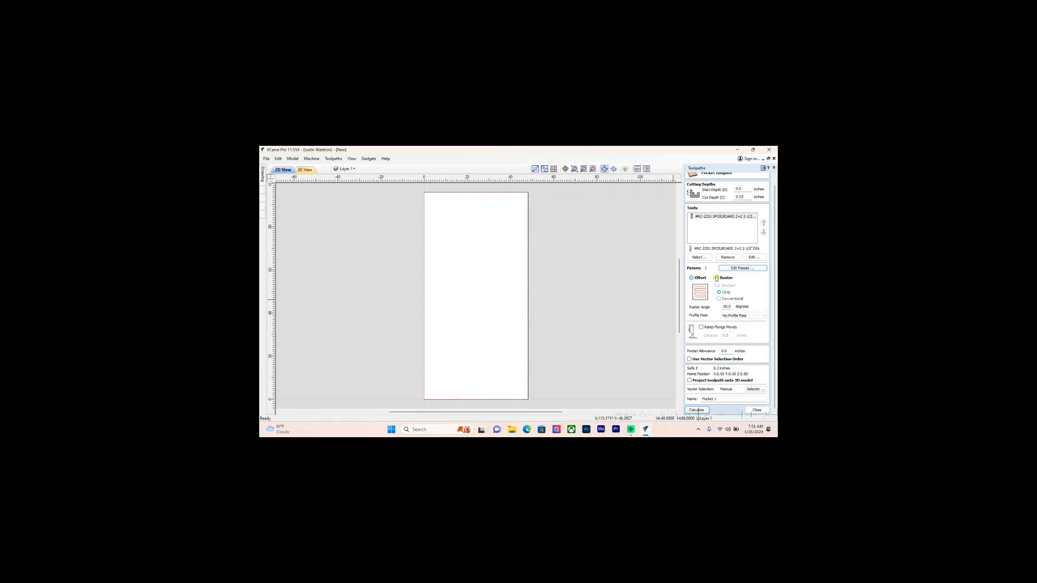
pyautogui.click(716, 279)
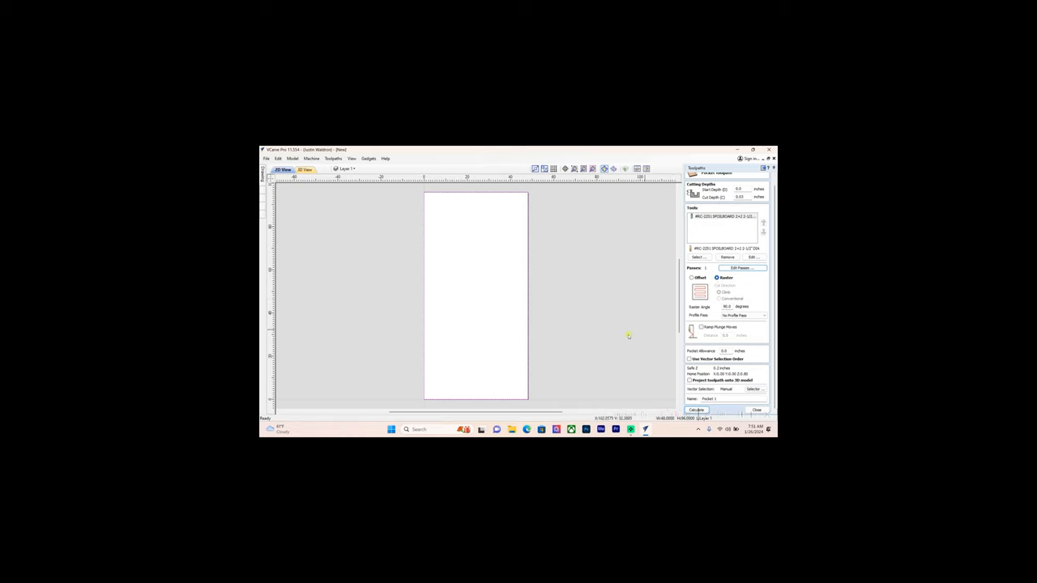
pyautogui.moveTo(496, 269)
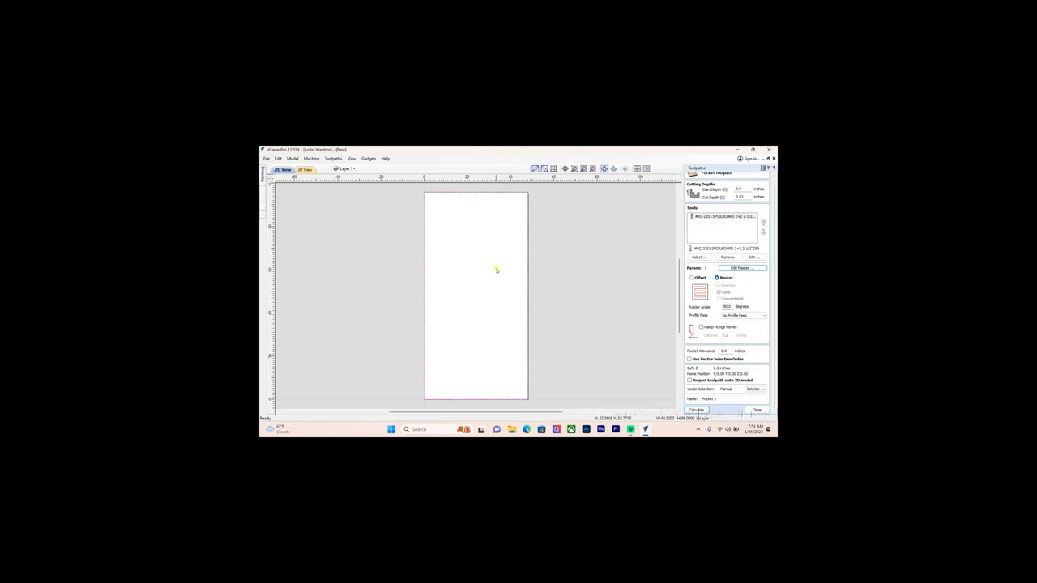
pyautogui.moveTo(467, 259)
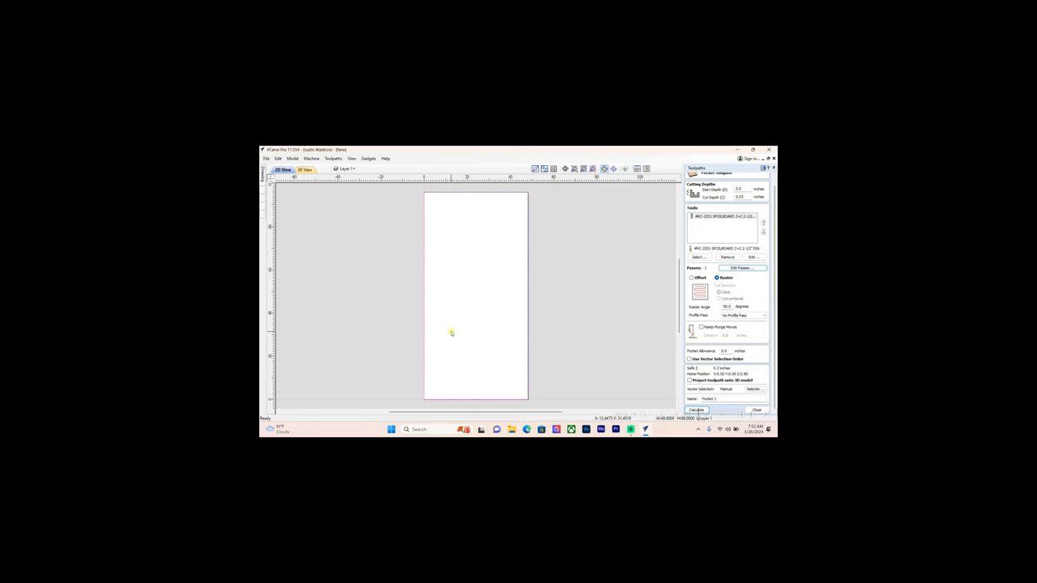
pyautogui.moveTo(654, 345)
pyautogui.write('Spoilboard fla')
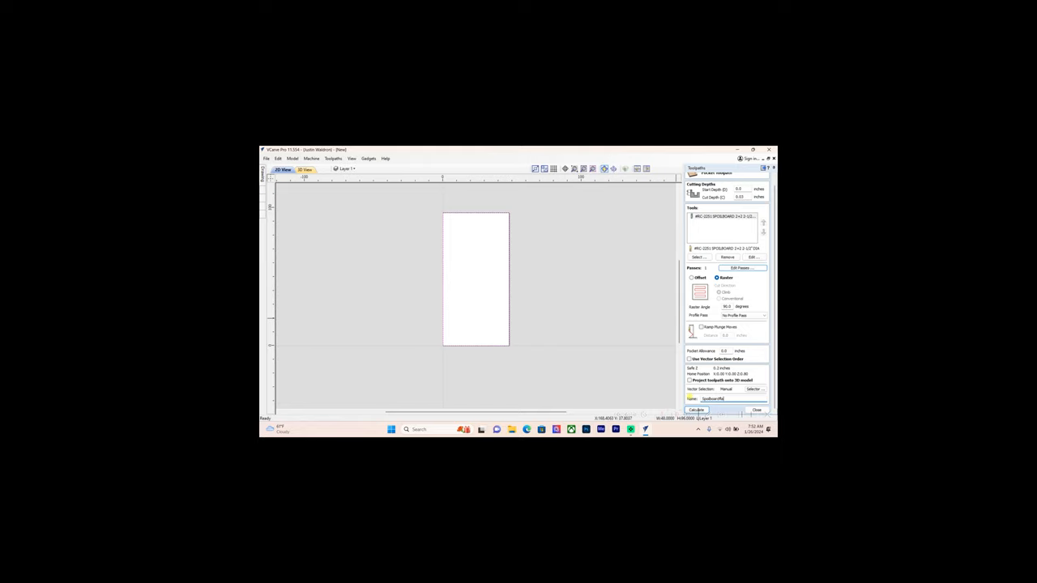
# Step: Calculate the raster pocket toolpath so it shows over the board in 3D
pyautogui.click(697, 410)
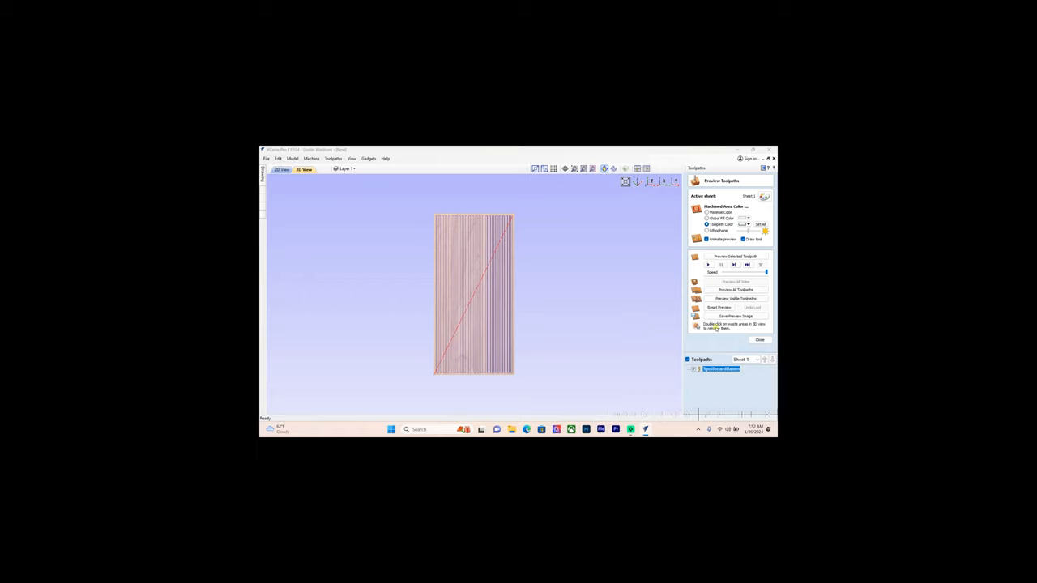
pyautogui.moveTo(490, 279)
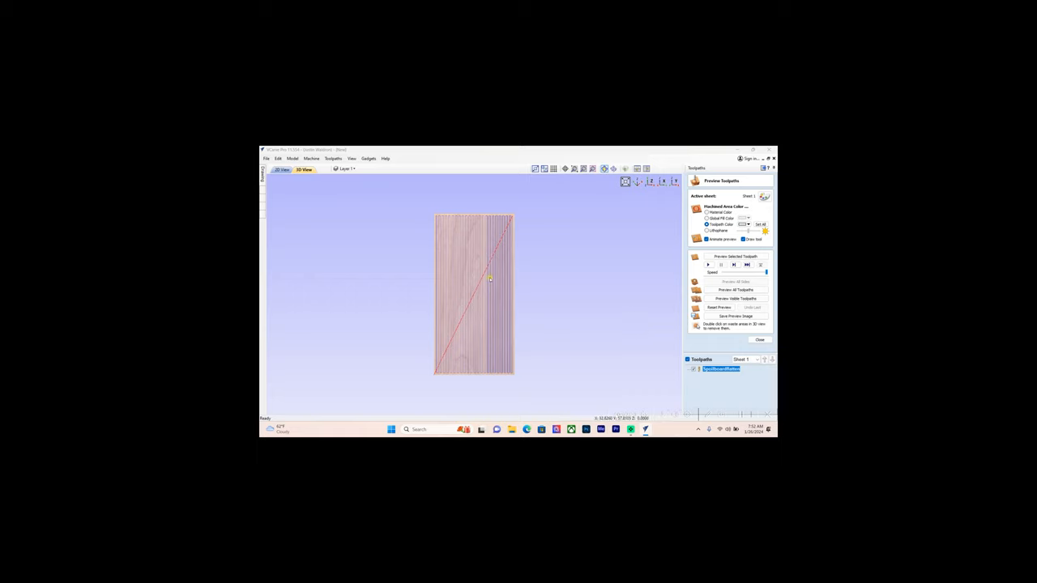
# Step: Run the 3D cutting preview, reset it, and dismiss the no-visible-toolpaths warning
pyautogui.click(735, 298)
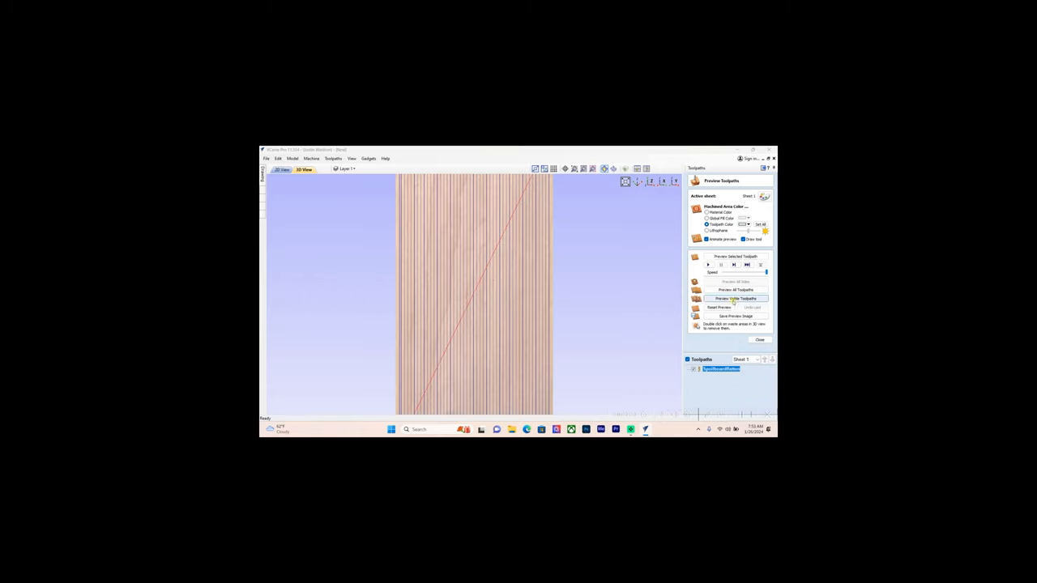
pyautogui.click(735, 298)
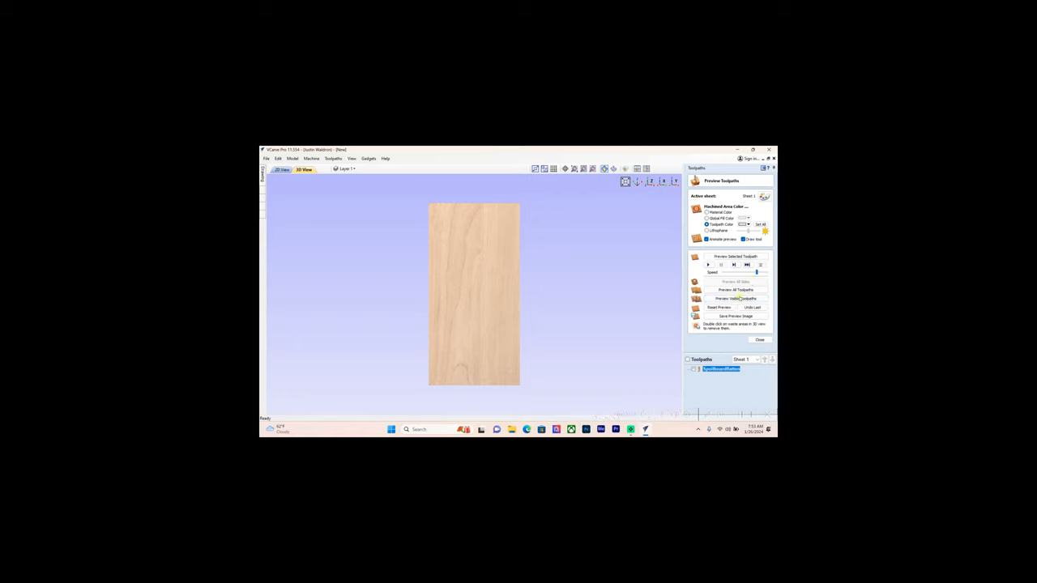
pyautogui.click(719, 308)
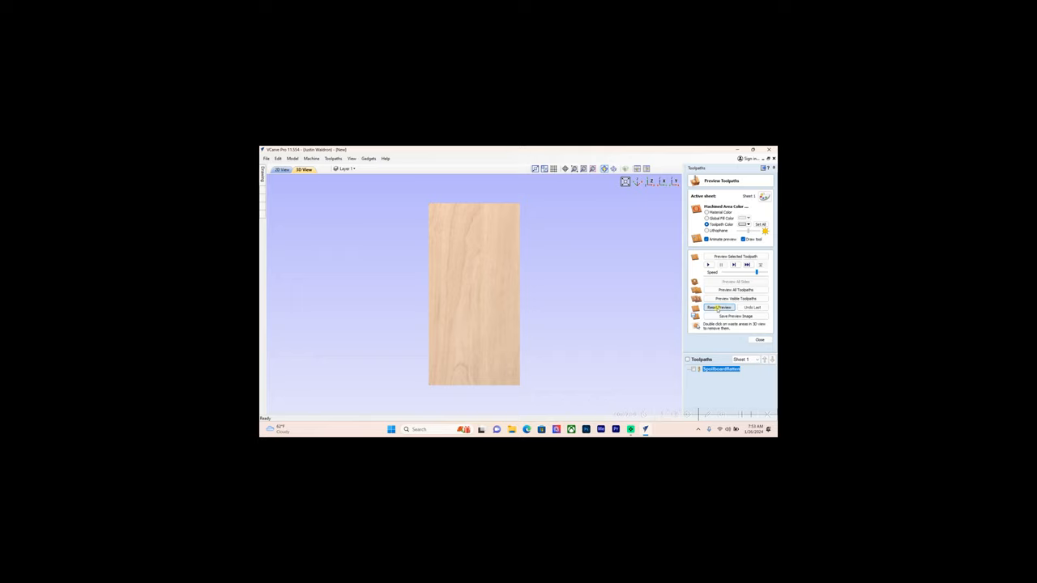
pyautogui.click(734, 298)
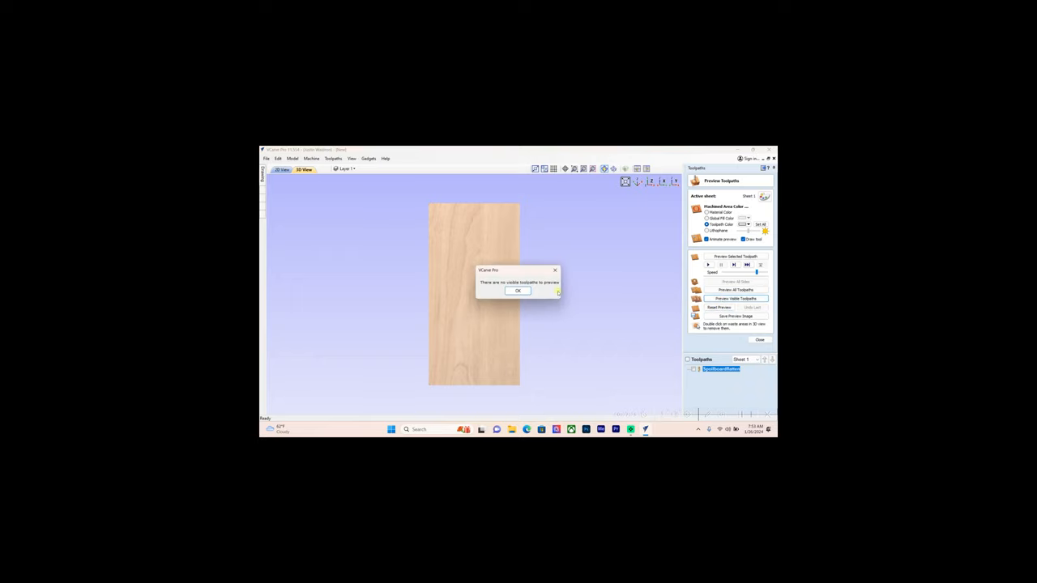
pyautogui.click(518, 292)
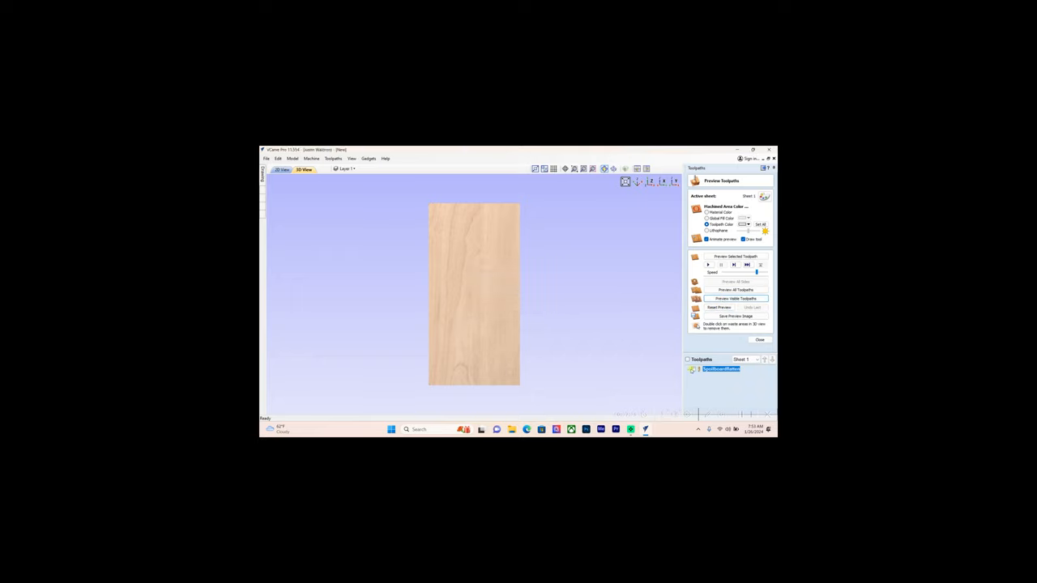
pyautogui.click(736, 298)
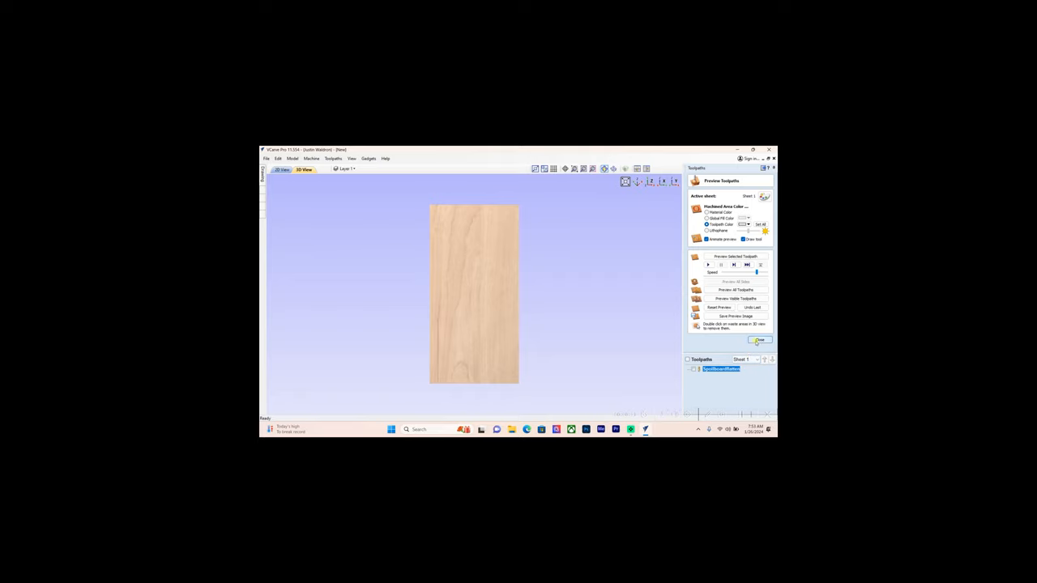
# Step: Save the pocket toolpath as a machine file to the USB drive
pyautogui.click(758, 341)
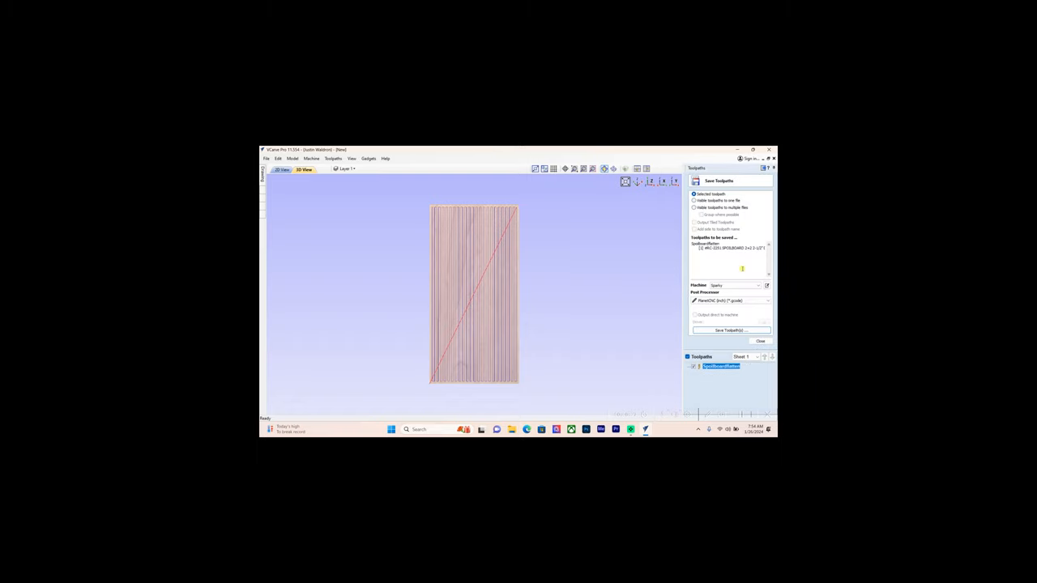
pyautogui.click(729, 331)
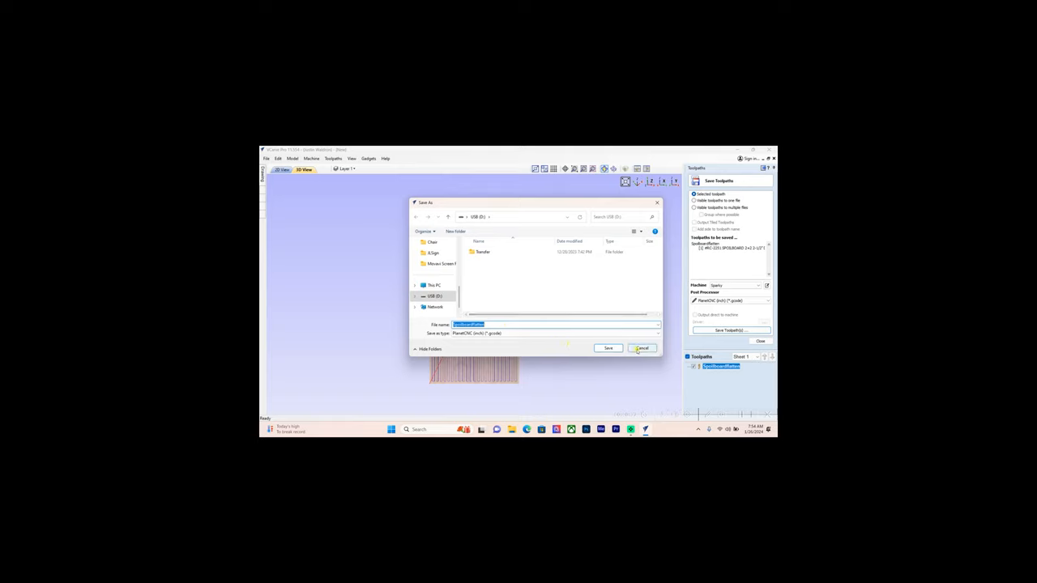
pyautogui.click(641, 348)
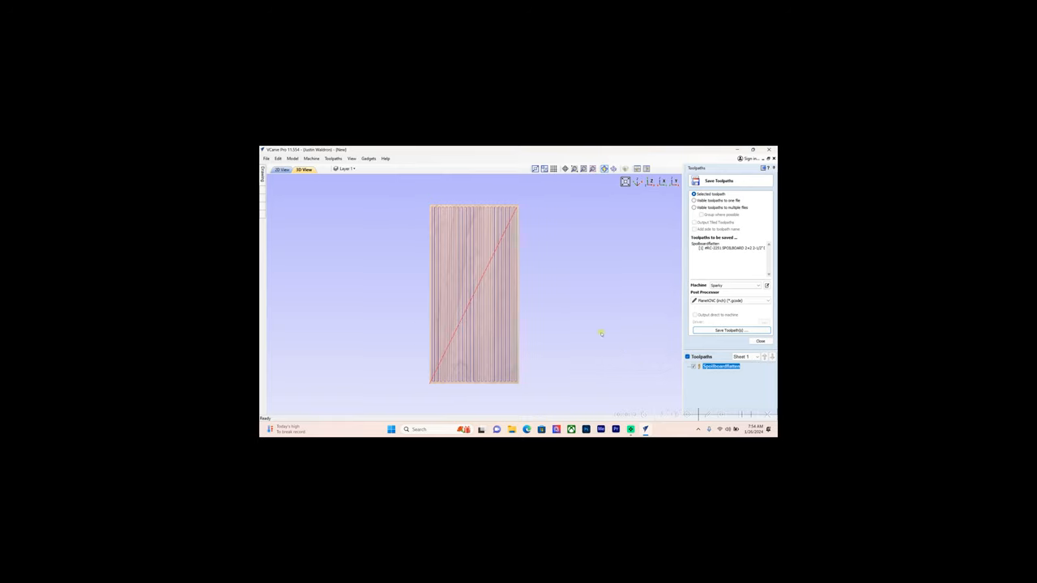